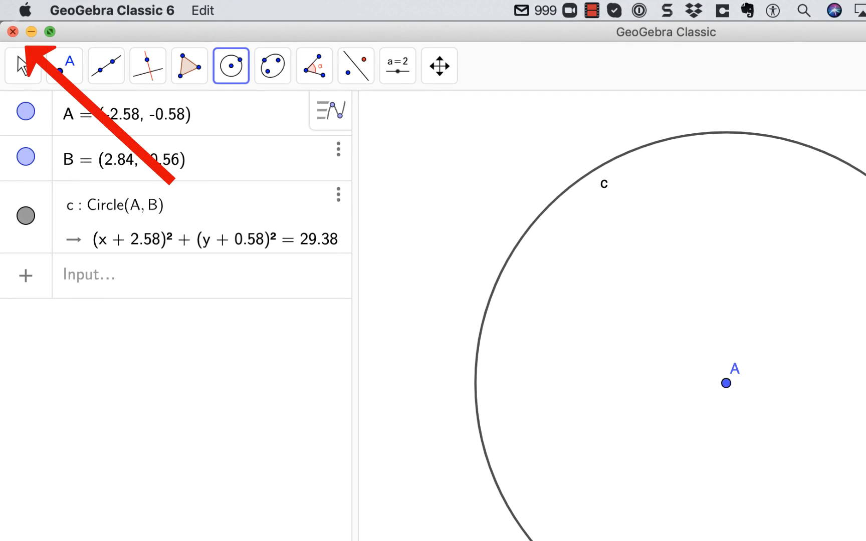
Save the circle construction as geogebra-export.ggb without signing in, picking the destination folder
{"action": "left_click", "coordinate": [12, 31]}
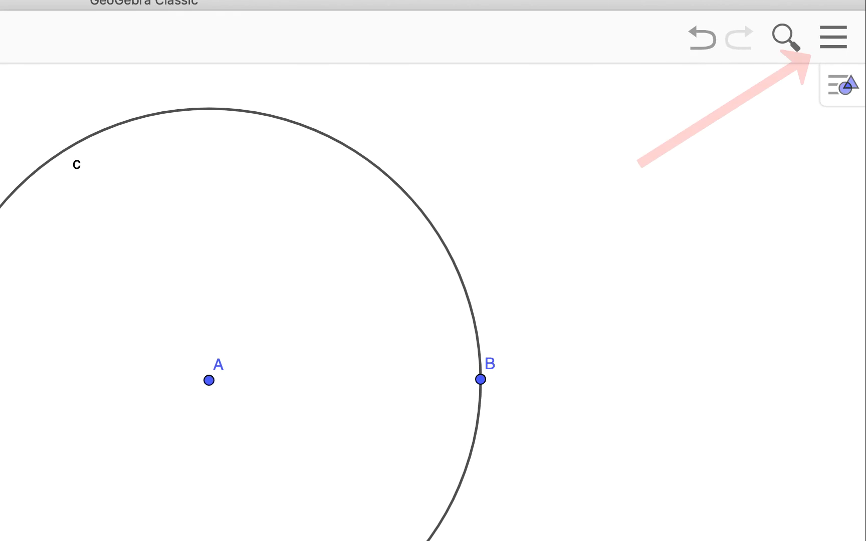
{"action": "left_click", "coordinate": [833, 37]}
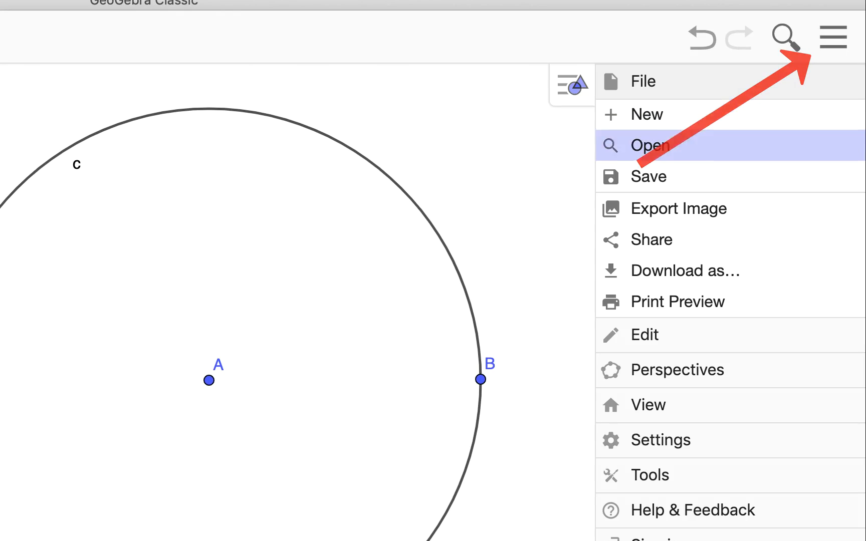
{"action": "mouse_move", "coordinate": [649, 177]}
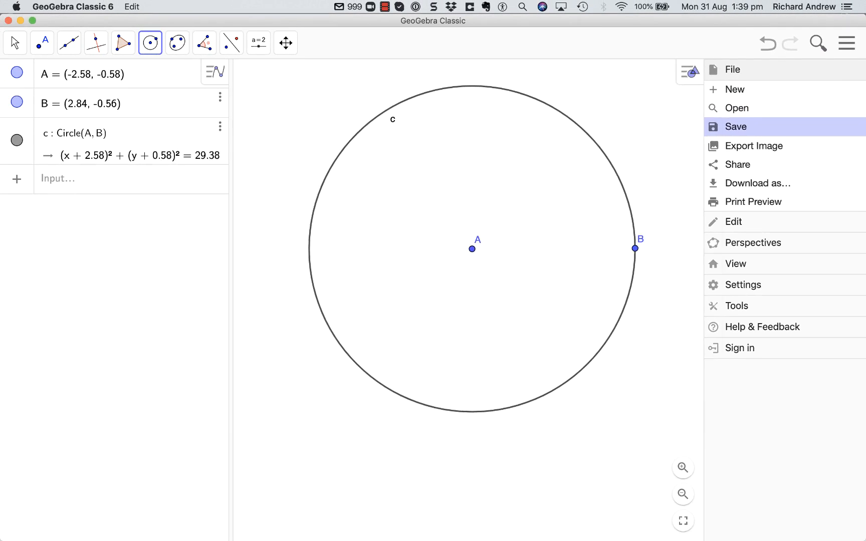
{"action": "left_click", "coordinate": [739, 348]}
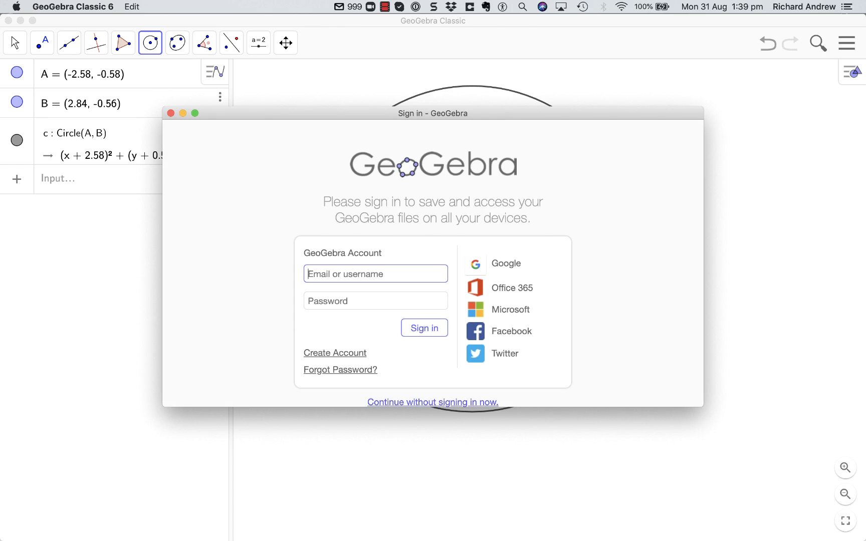
{"action": "left_click", "coordinate": [433, 402]}
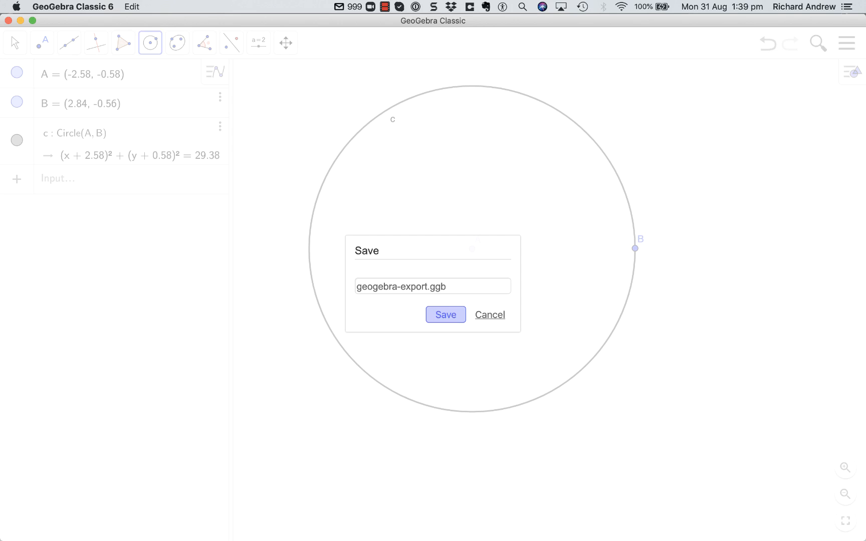
{"action": "left_click", "coordinate": [446, 314]}
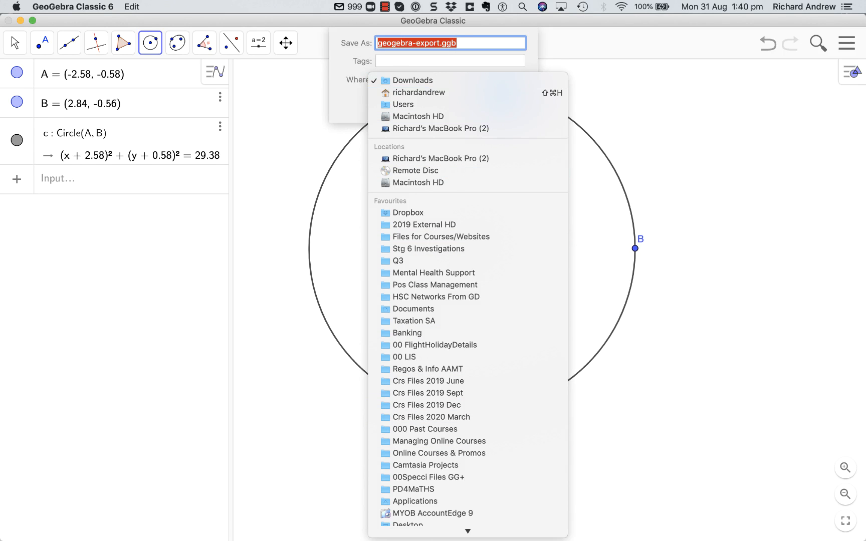
{"action": "left_click", "coordinate": [410, 81]}
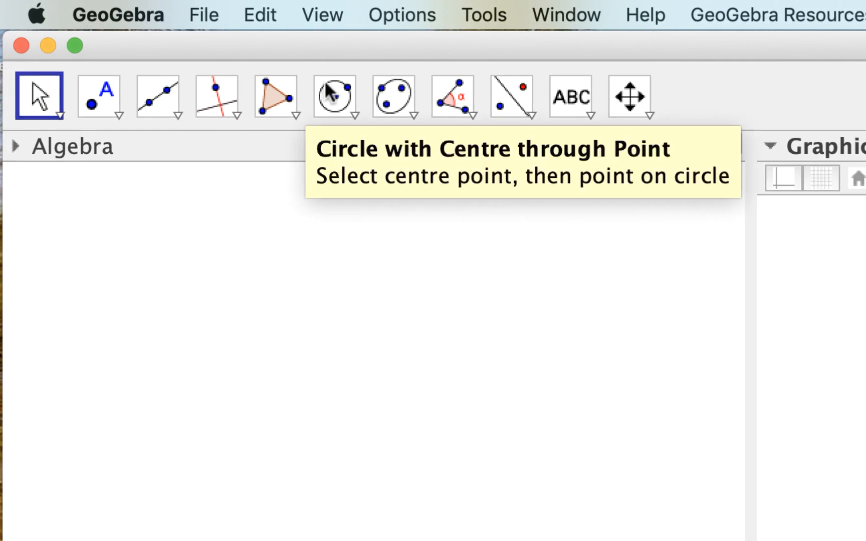
{"action": "mouse_move", "coordinate": [174, 30]}
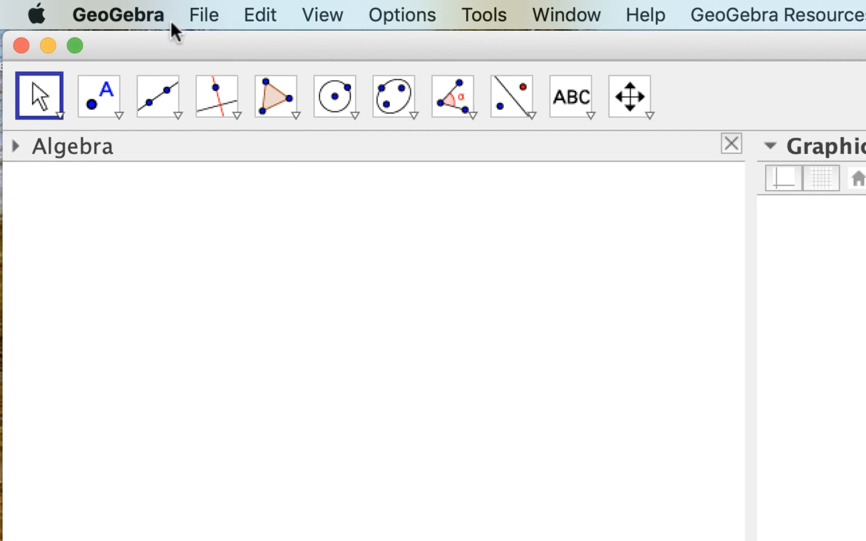
{"action": "left_click", "coordinate": [321, 15]}
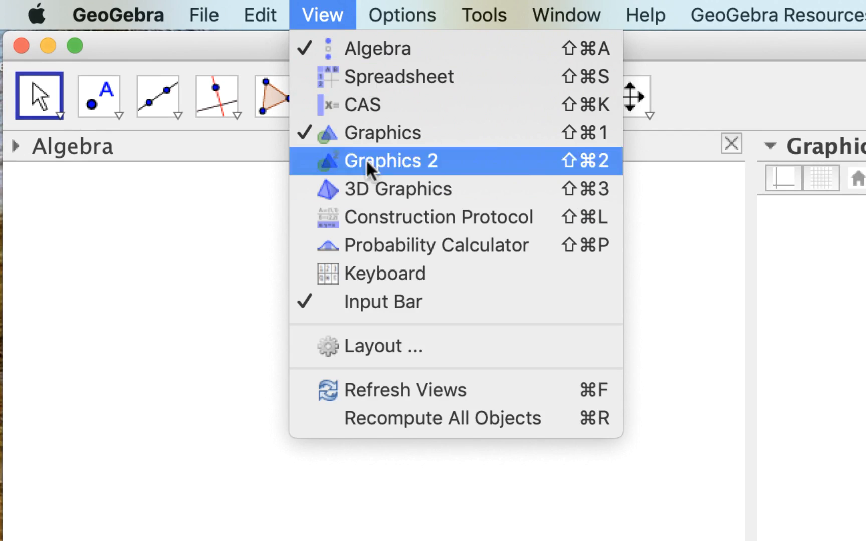
{"action": "mouse_move", "coordinate": [386, 246]}
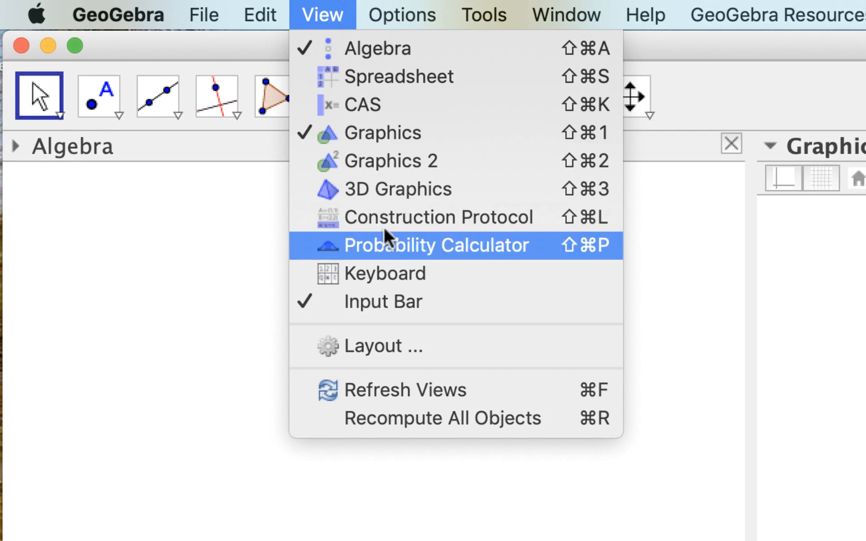
{"action": "left_click", "coordinate": [402, 15]}
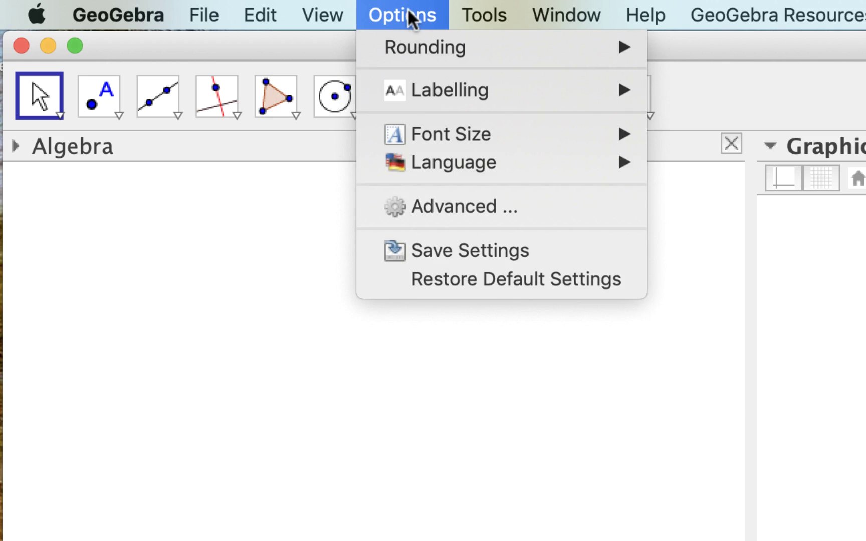
{"action": "mouse_move", "coordinate": [451, 134]}
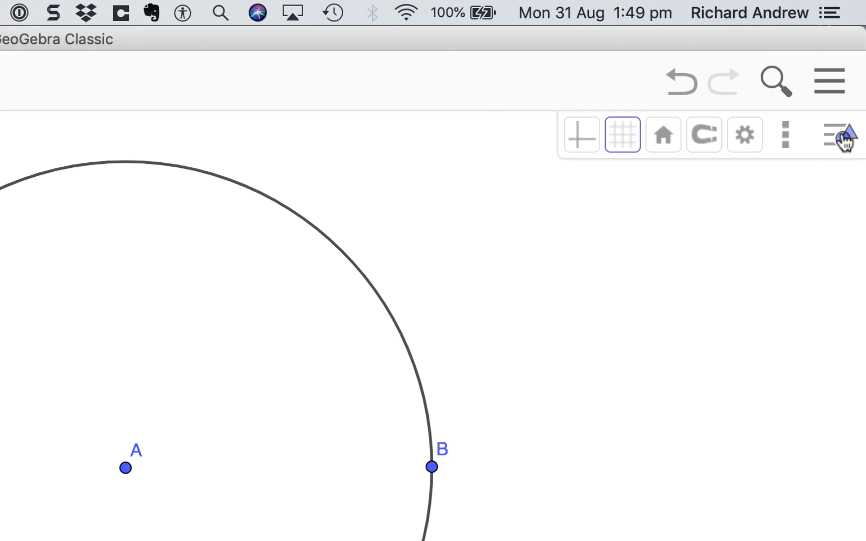
{"action": "left_click", "coordinate": [623, 134]}
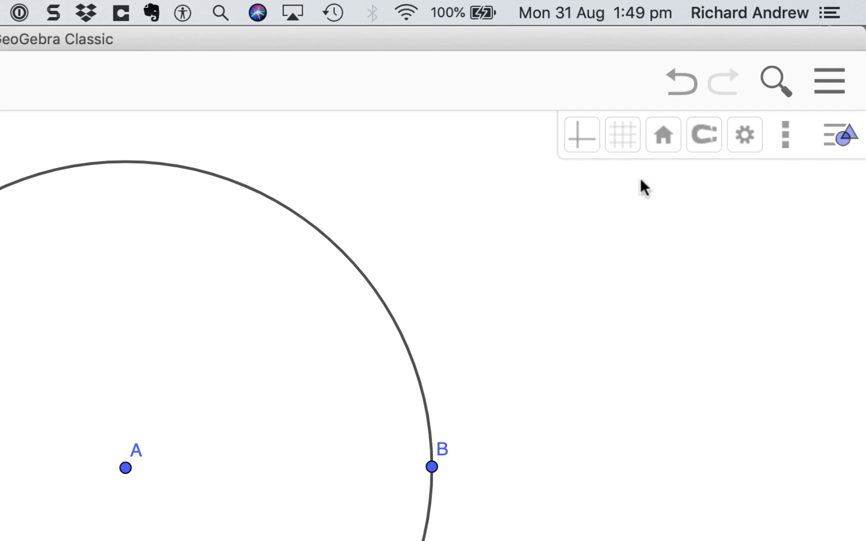
{"action": "left_click", "coordinate": [581, 135]}
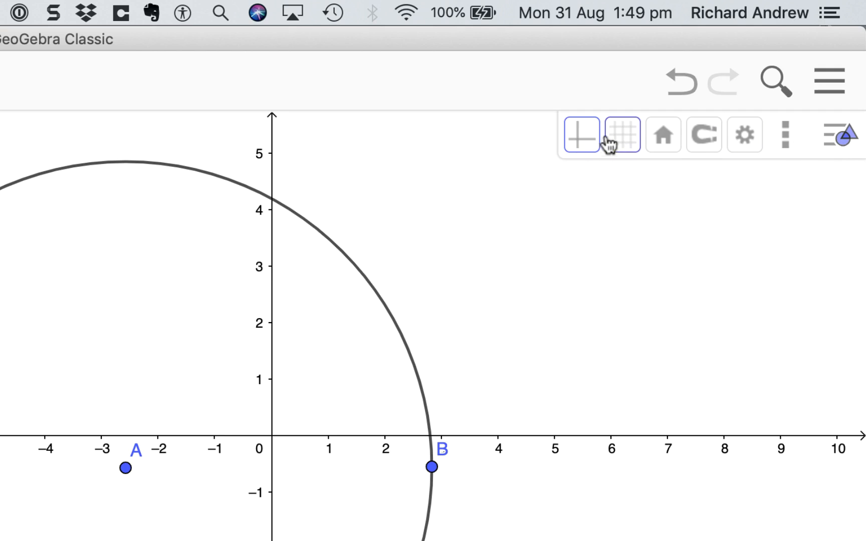
{"action": "left_click", "coordinate": [621, 134]}
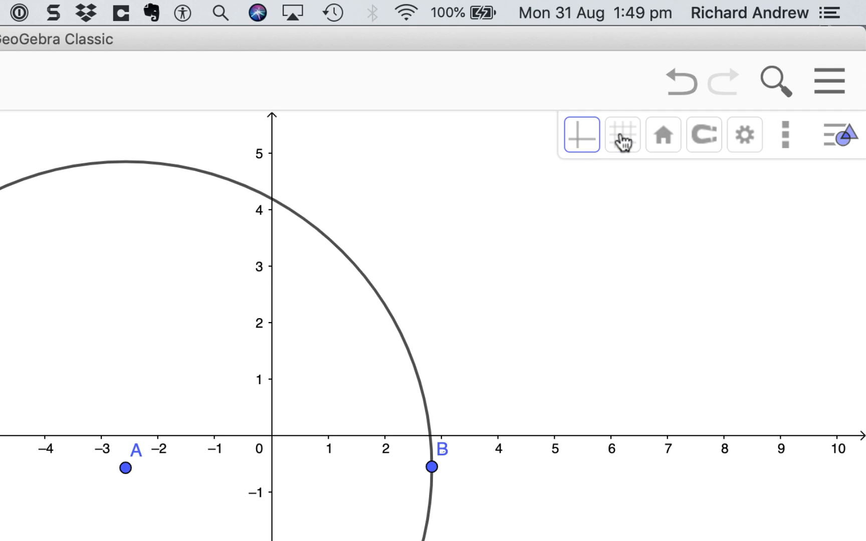
{"action": "left_click", "coordinate": [622, 134]}
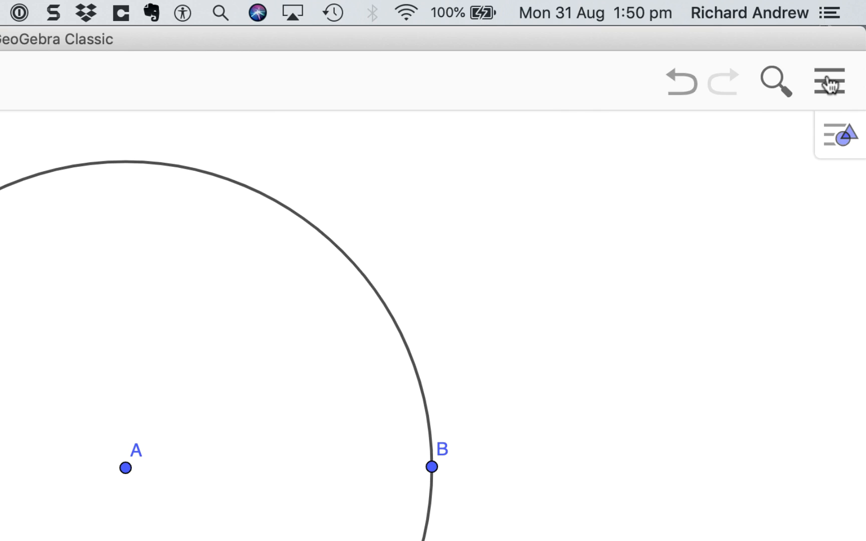
Open GeoGebra's Settings from the main menu to reach the Global settings tab
{"action": "left_click", "coordinate": [828, 81]}
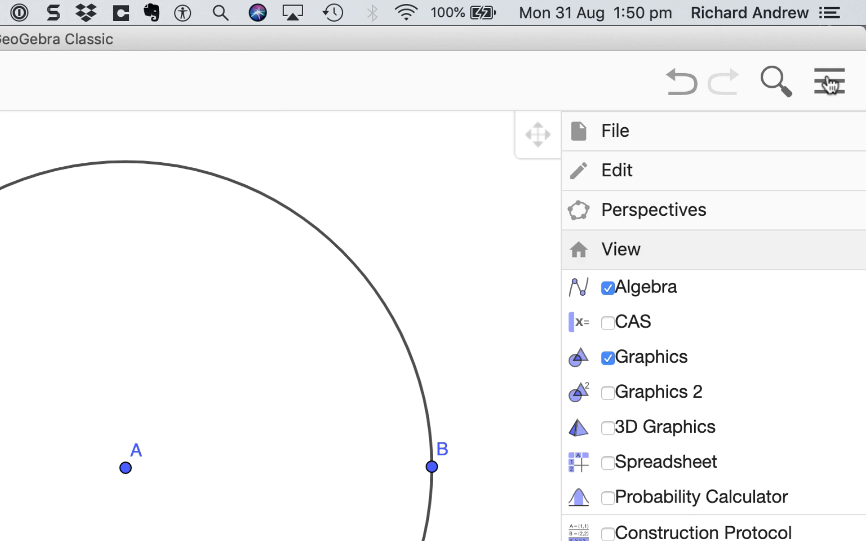
{"action": "mouse_move", "coordinate": [631, 254]}
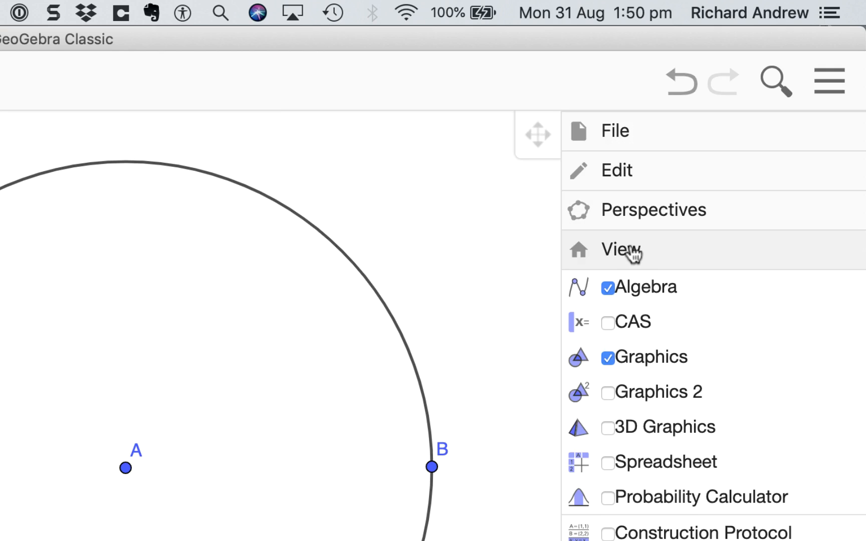
{"action": "mouse_move", "coordinate": [627, 260]}
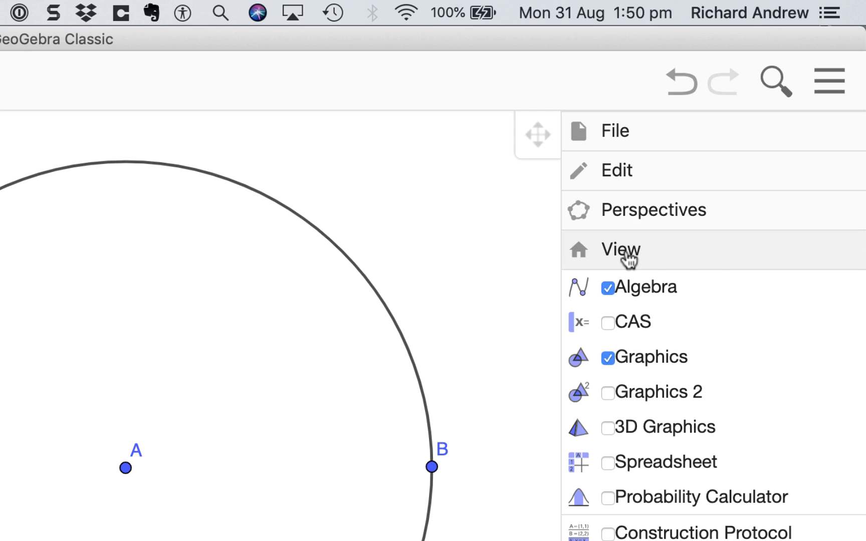
{"action": "mouse_move", "coordinate": [623, 259]}
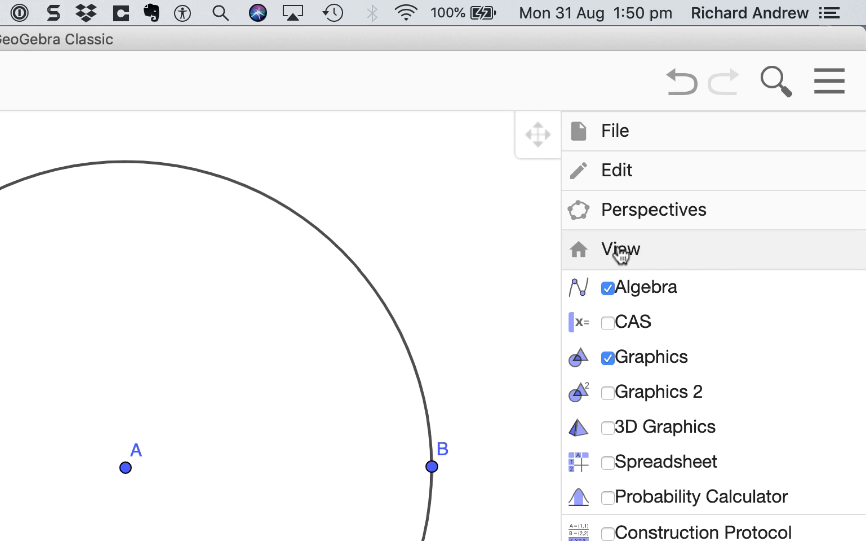
{"action": "mouse_move", "coordinate": [609, 264]}
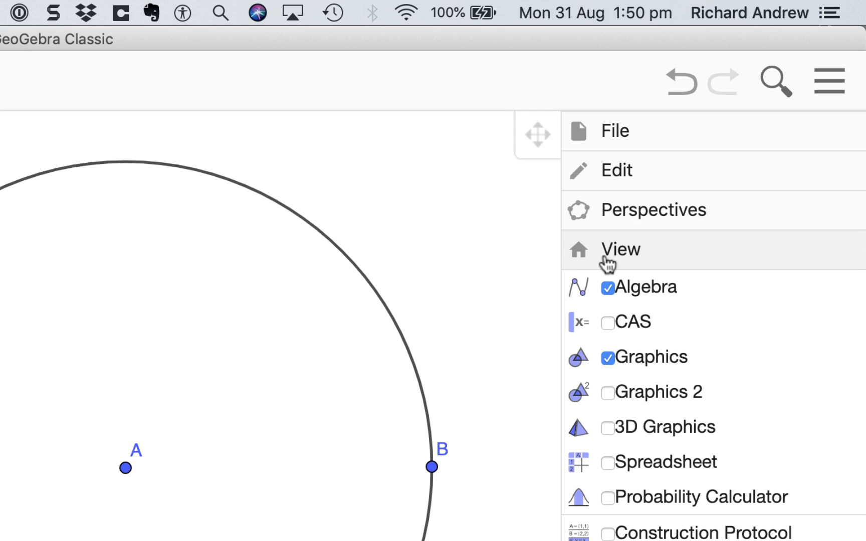
{"action": "mouse_move", "coordinate": [623, 497]}
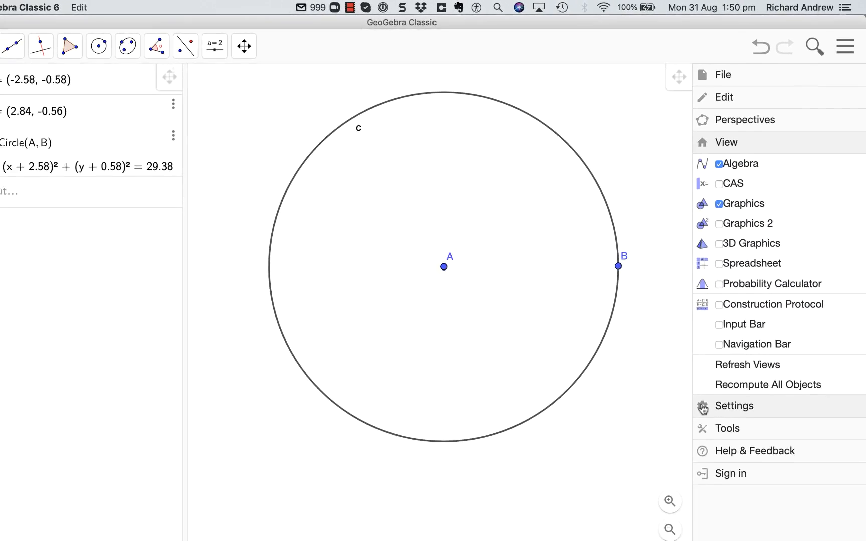
{"action": "left_click", "coordinate": [734, 406]}
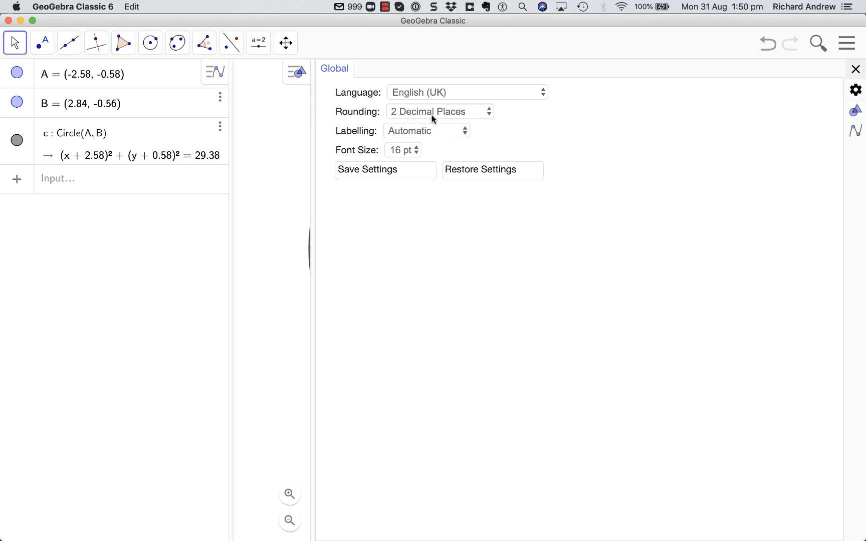
{"action": "mouse_move", "coordinate": [408, 152]}
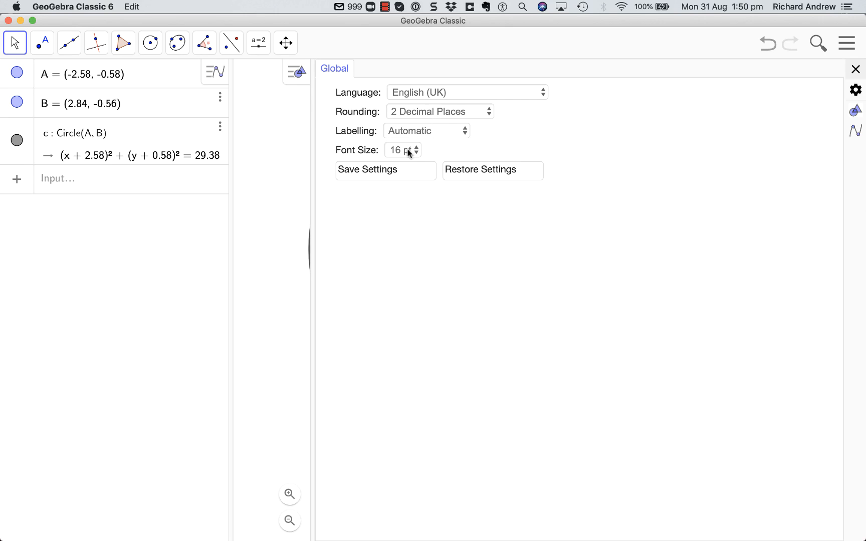
{"action": "mouse_move", "coordinate": [487, 147]}
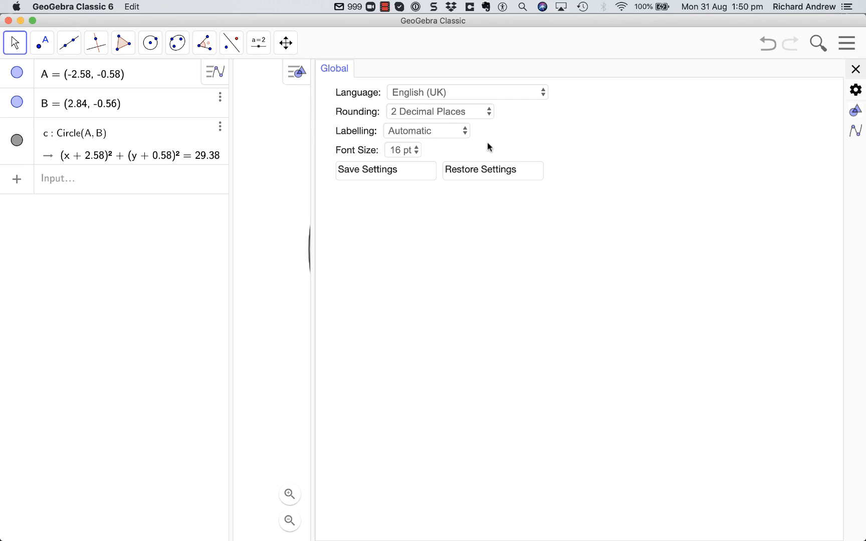
{"action": "left_click", "coordinate": [855, 69]}
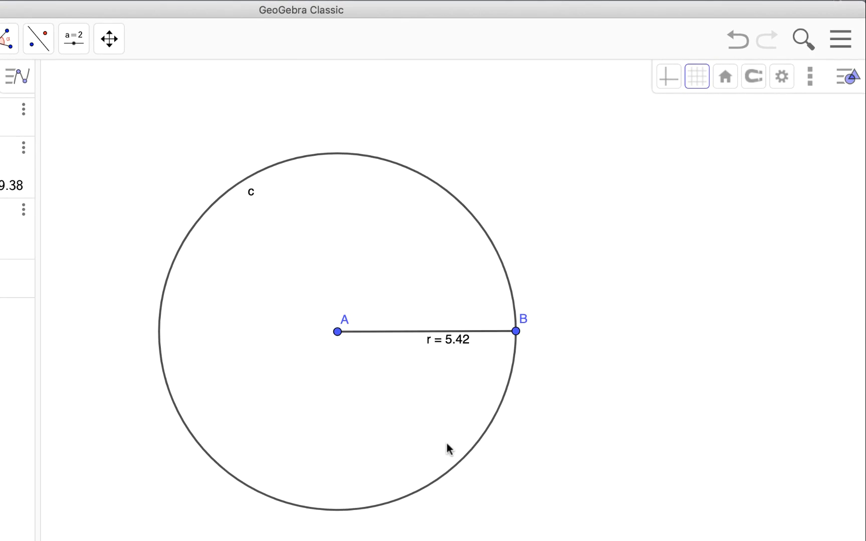
{"action": "mouse_move", "coordinate": [264, 175]}
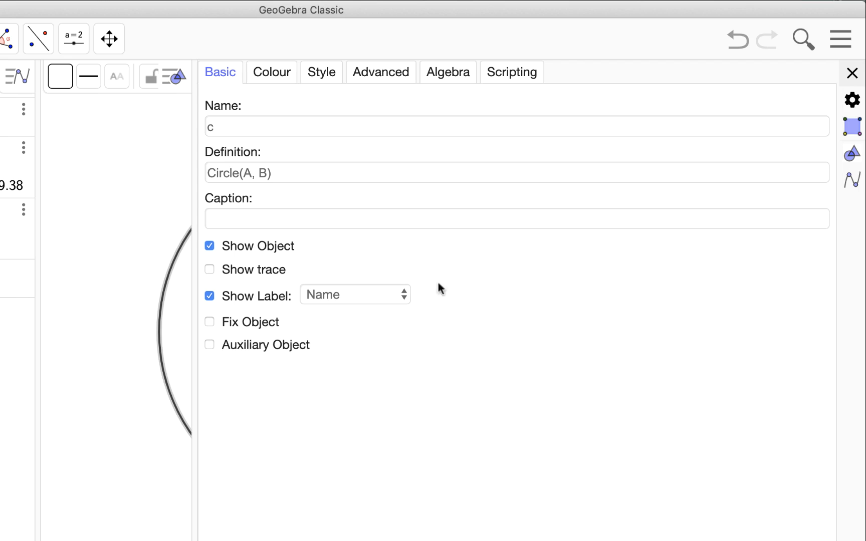
Set circle c's label to show its value, then close properties
{"action": "left_click", "coordinate": [354, 294]}
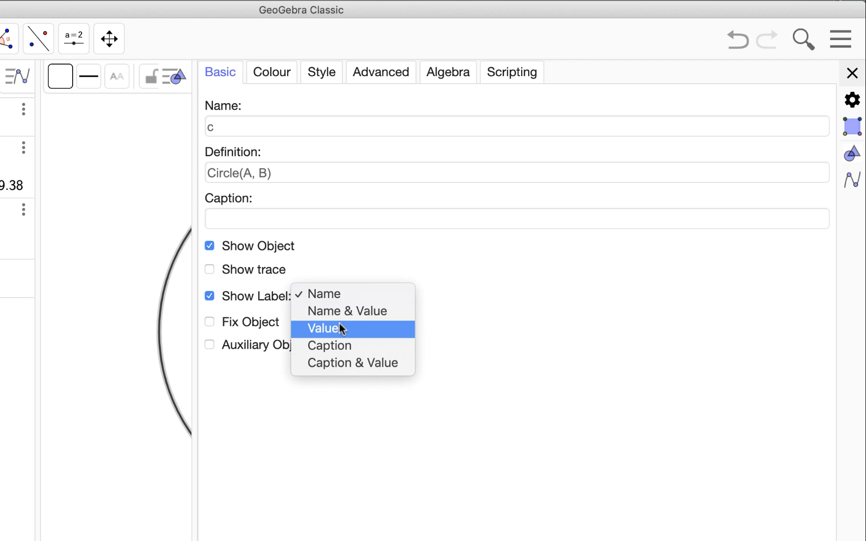
{"action": "left_click", "coordinate": [323, 329]}
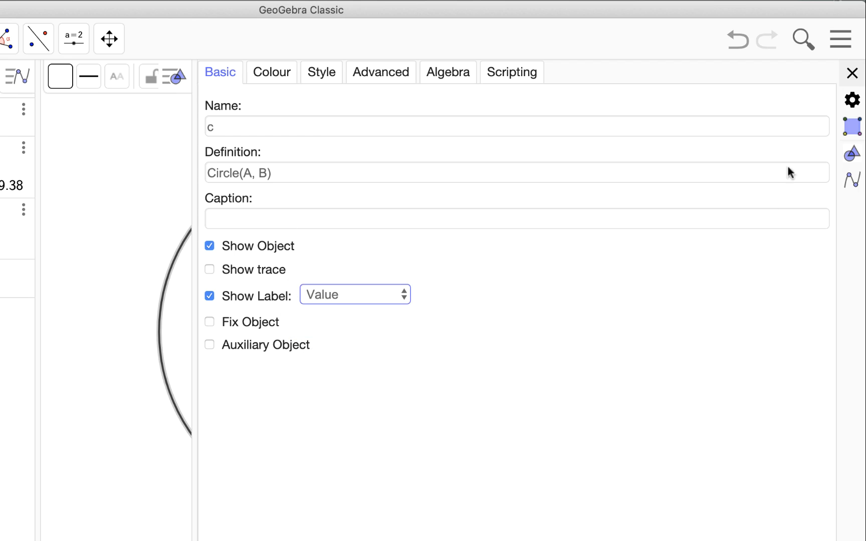
{"action": "left_click", "coordinate": [851, 72]}
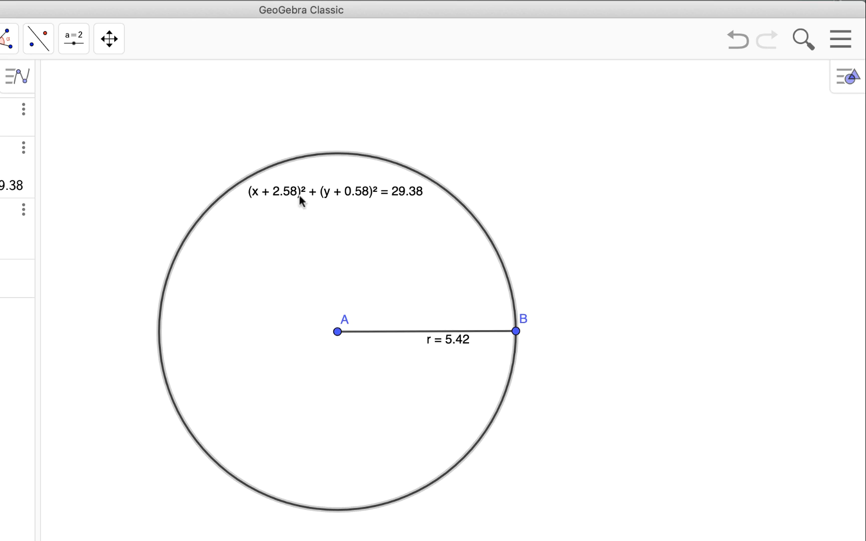
{"action": "mouse_move", "coordinate": [256, 194]}
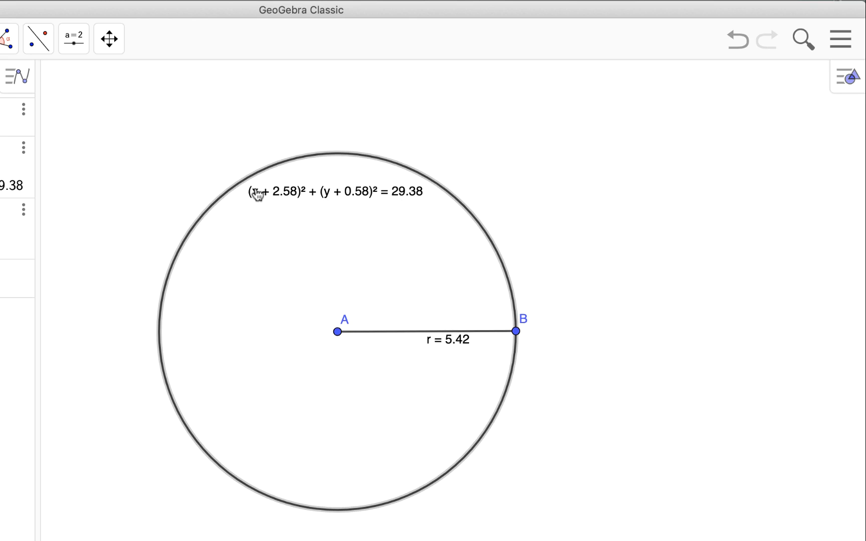
{"action": "mouse_move", "coordinate": [420, 184]}
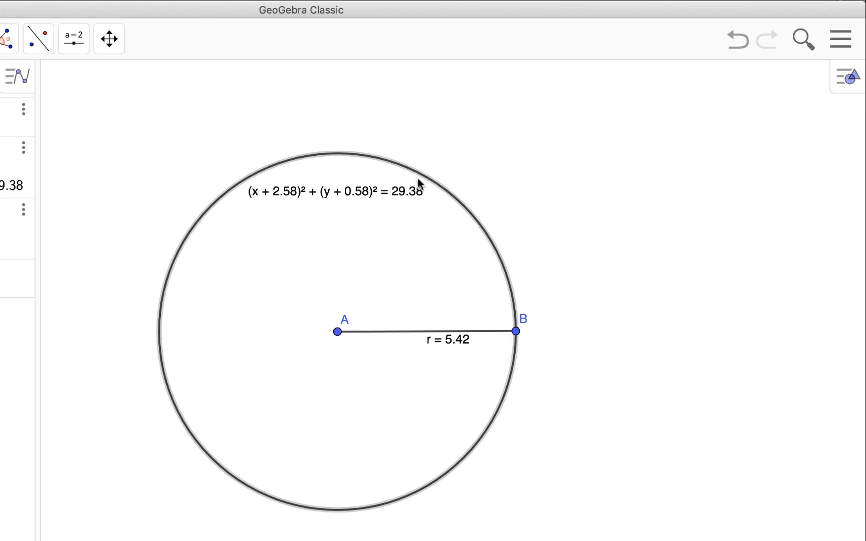
Change circle c's label to Name & Value, reading c: (x + 2.58)² + (y + 0.58)² = 29.38
{"action": "right_click", "coordinate": [403, 171]}
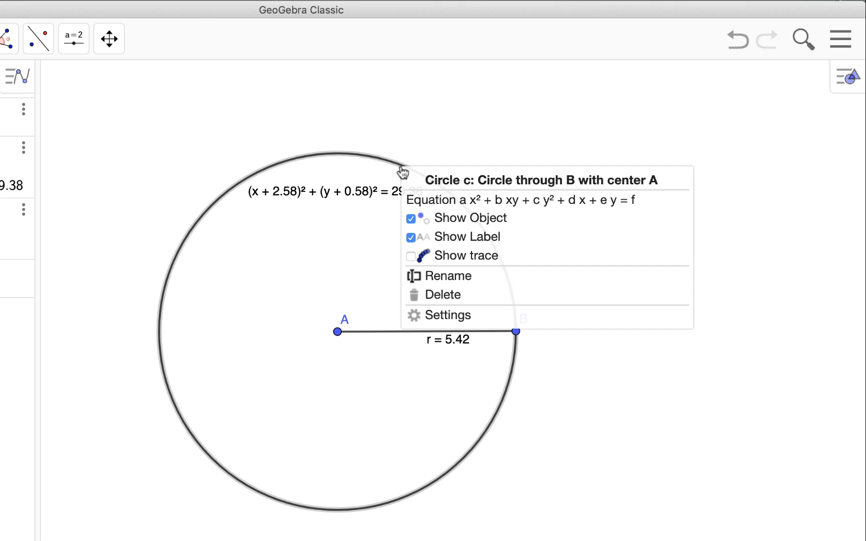
{"action": "left_click", "coordinate": [448, 314]}
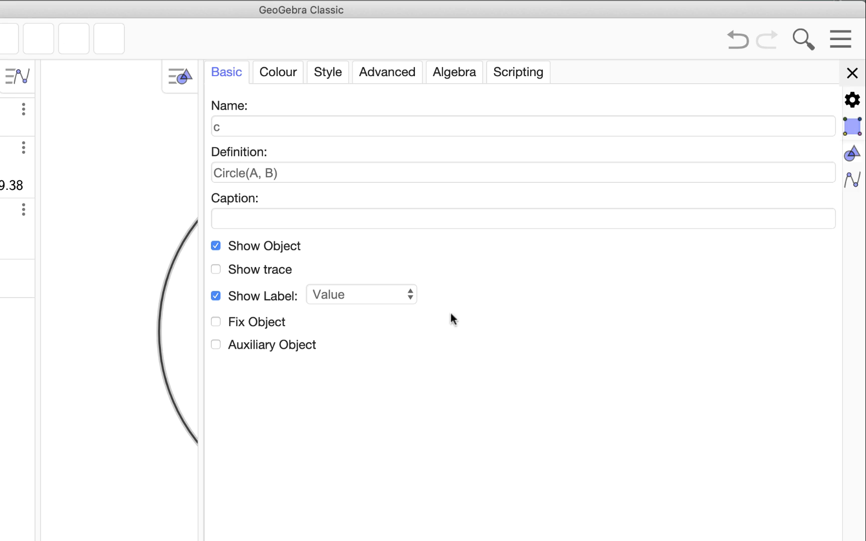
{"action": "left_click", "coordinate": [360, 294]}
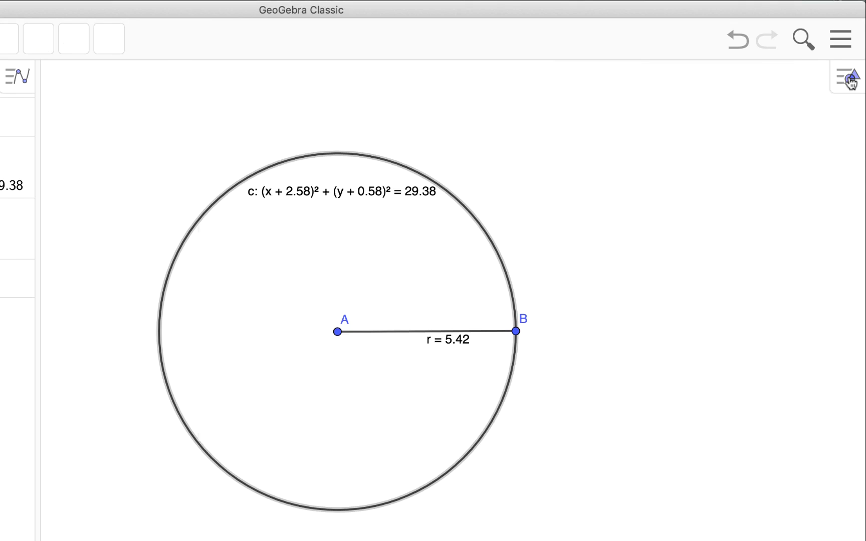
{"action": "left_click", "coordinate": [846, 77]}
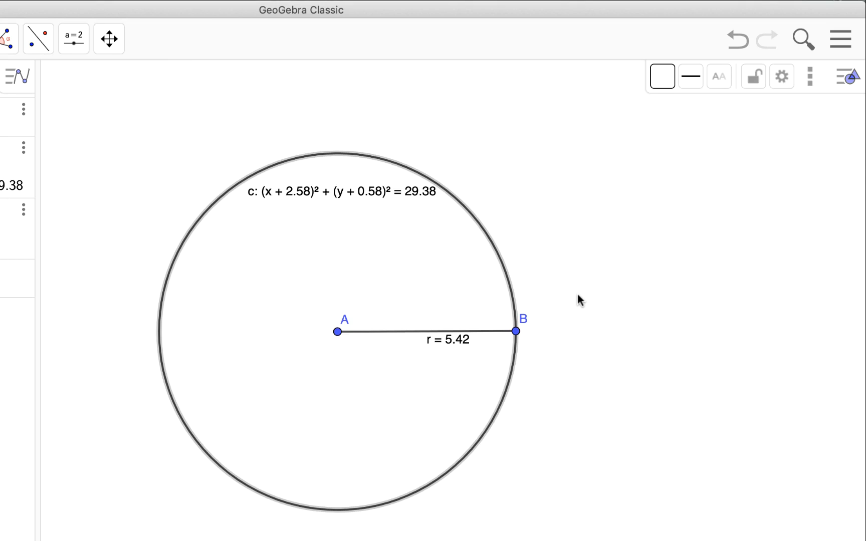
{"action": "left_click", "coordinate": [73, 38]}
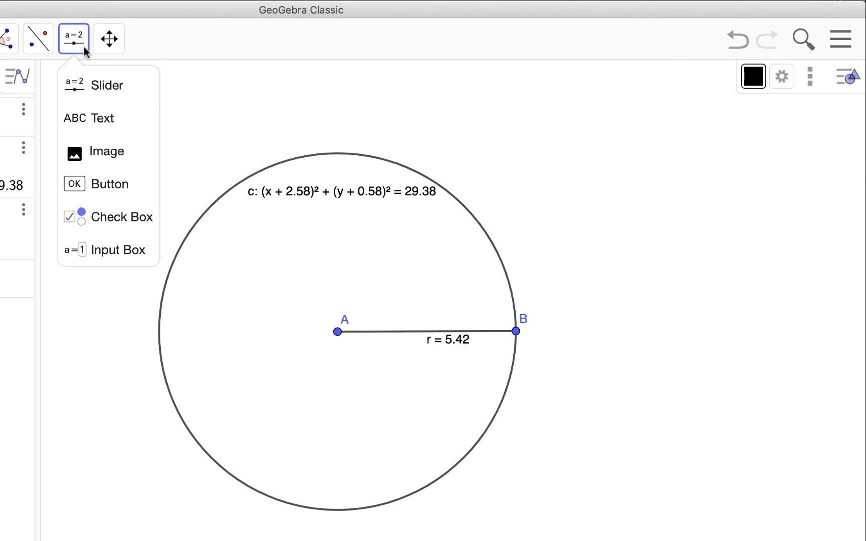
Create a canvas text c = πr² as a LaTeX formula, inserting π and superscript 2
{"action": "left_click", "coordinate": [88, 118]}
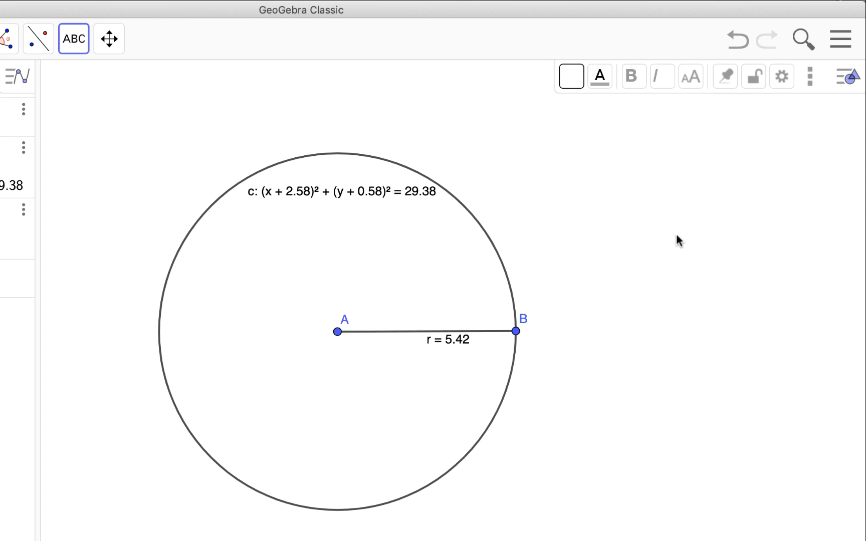
{"action": "left_click", "coordinate": [72, 38]}
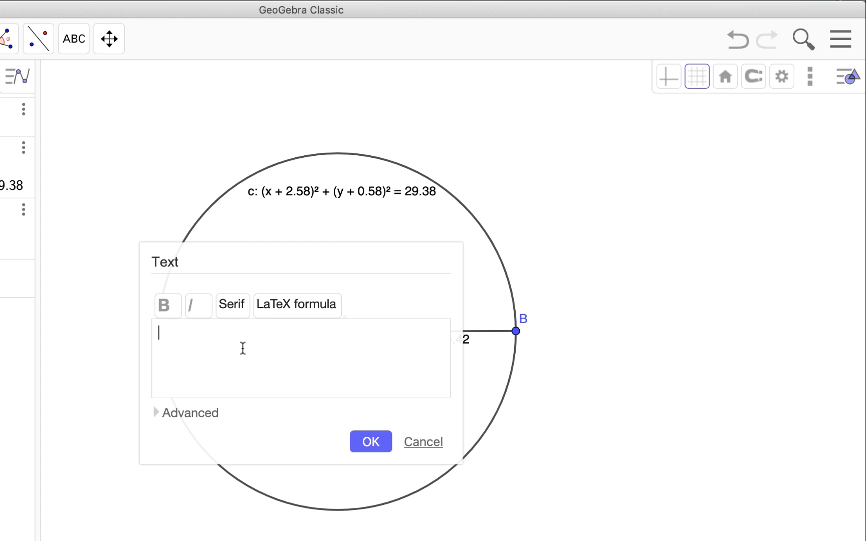
{"action": "type", "text": "c"}
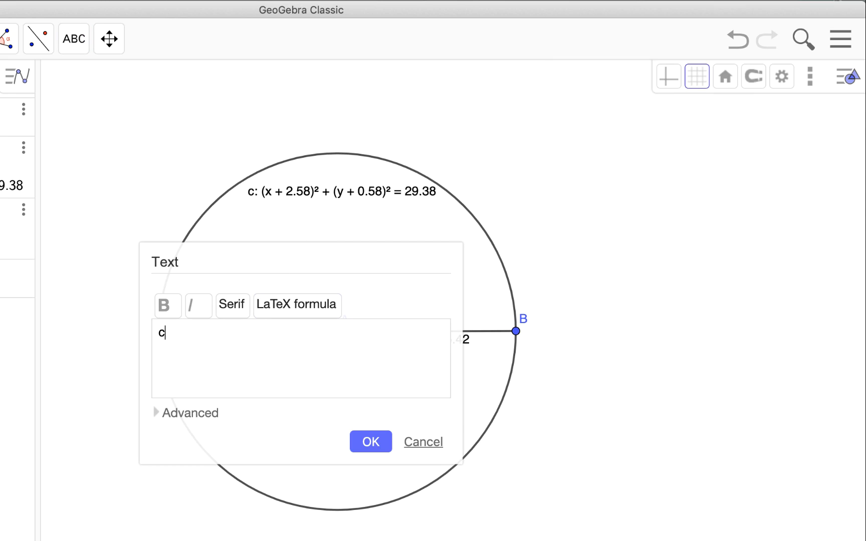
{"action": "type", "text": "="}
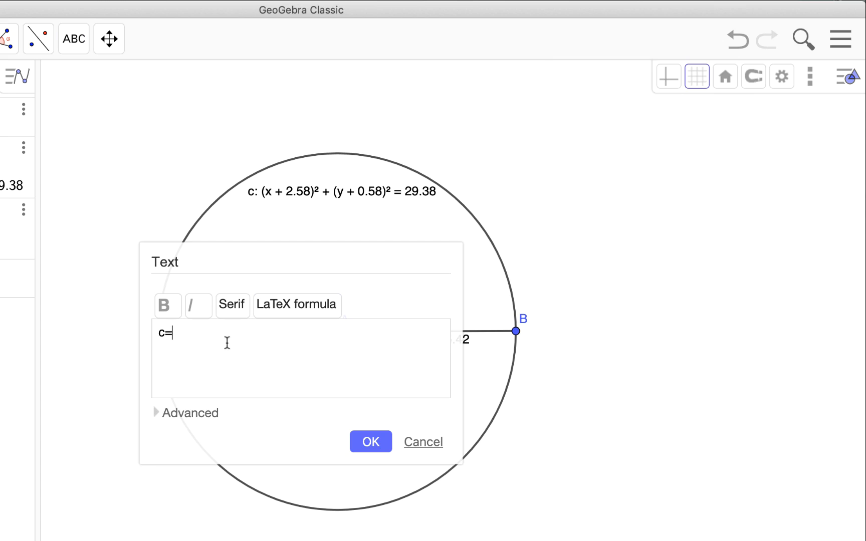
{"action": "left_click", "coordinate": [186, 412]}
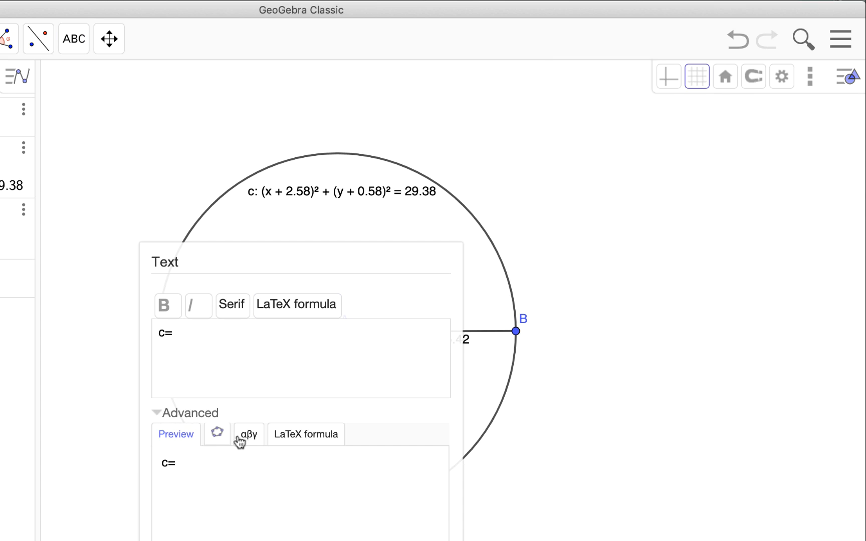
{"action": "left_click", "coordinate": [249, 434]}
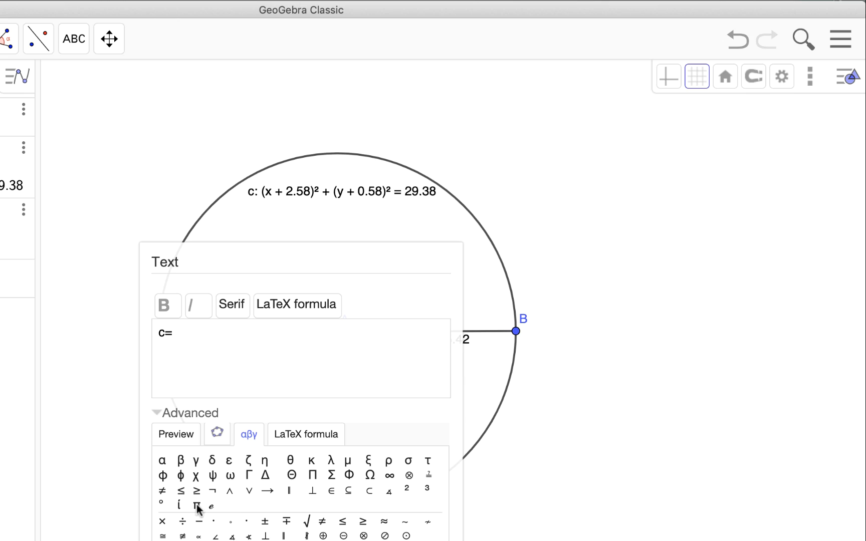
{"action": "left_click", "coordinate": [197, 505]}
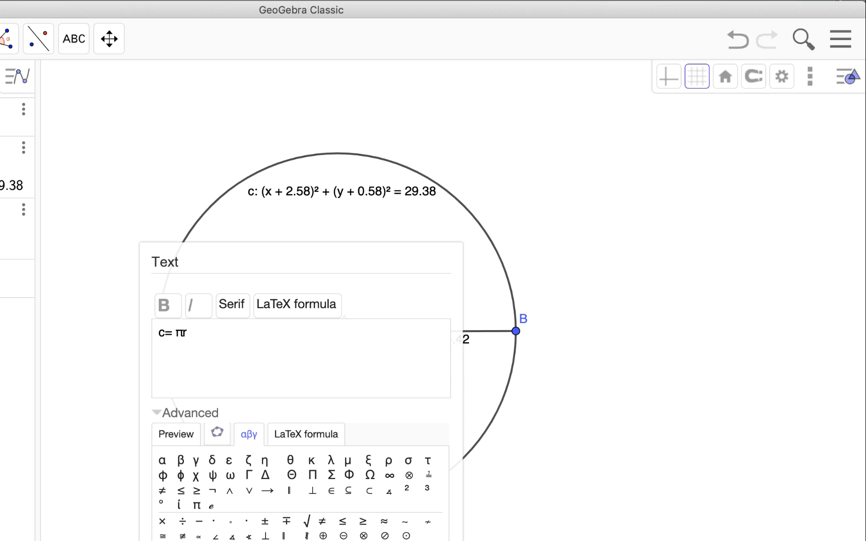
{"action": "left_click", "coordinate": [297, 304]}
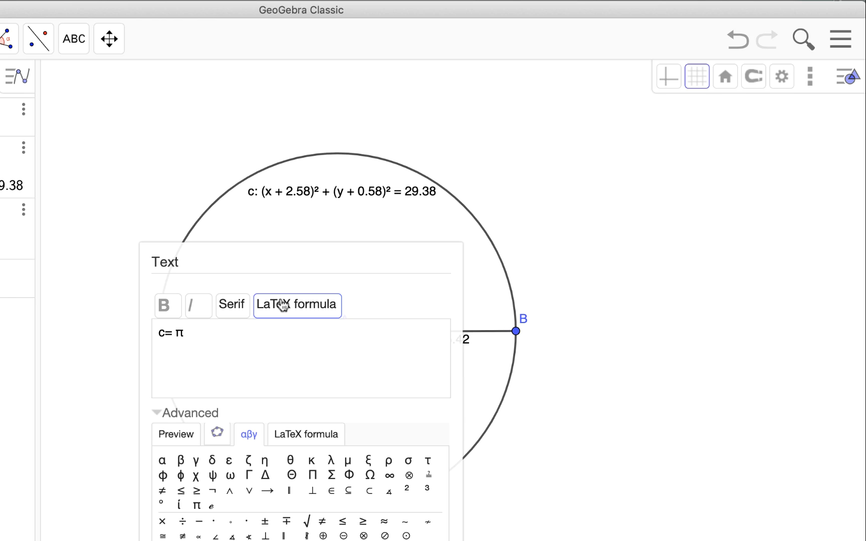
{"action": "mouse_move", "coordinate": [254, 508]}
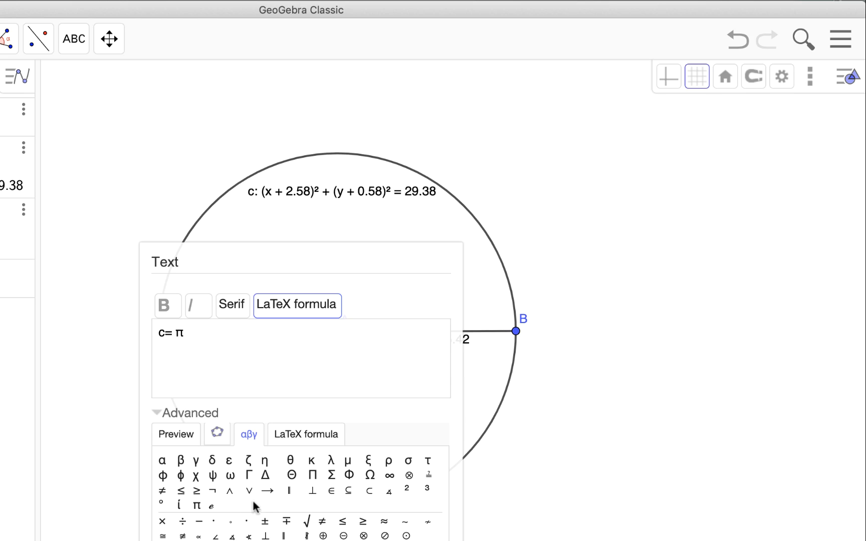
{"action": "left_click", "coordinate": [305, 434]}
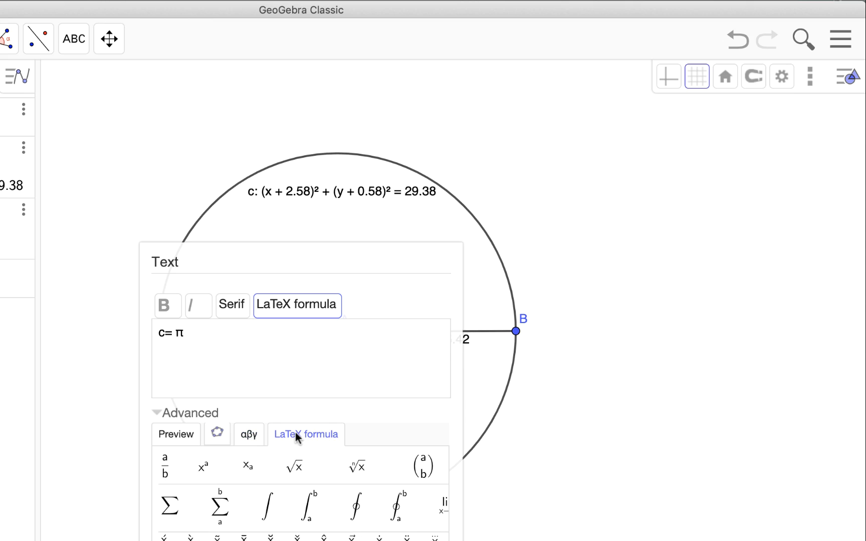
{"action": "mouse_move", "coordinate": [206, 474]}
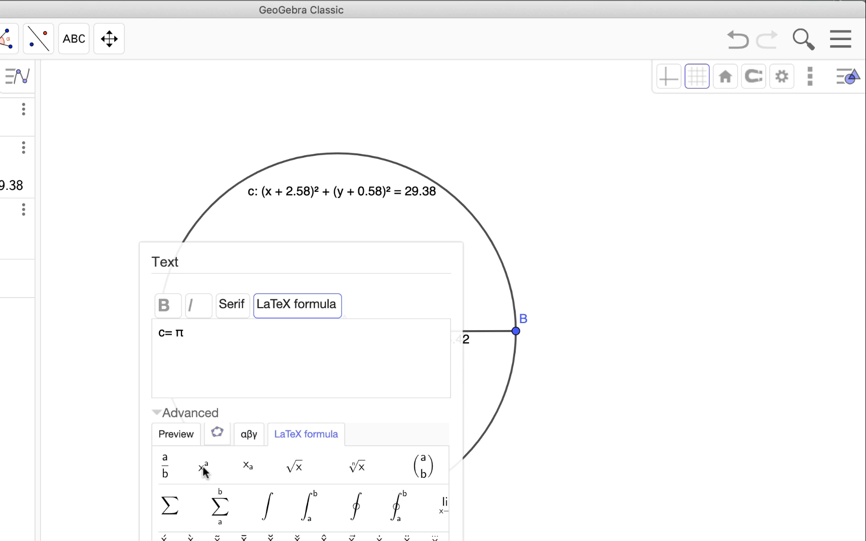
{"action": "left_click", "coordinate": [203, 466]}
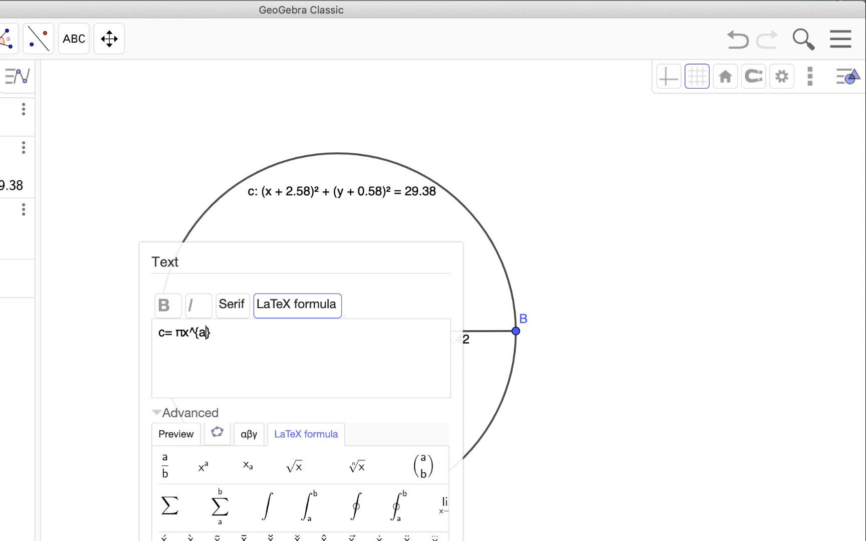
{"action": "type", "text": "2"}
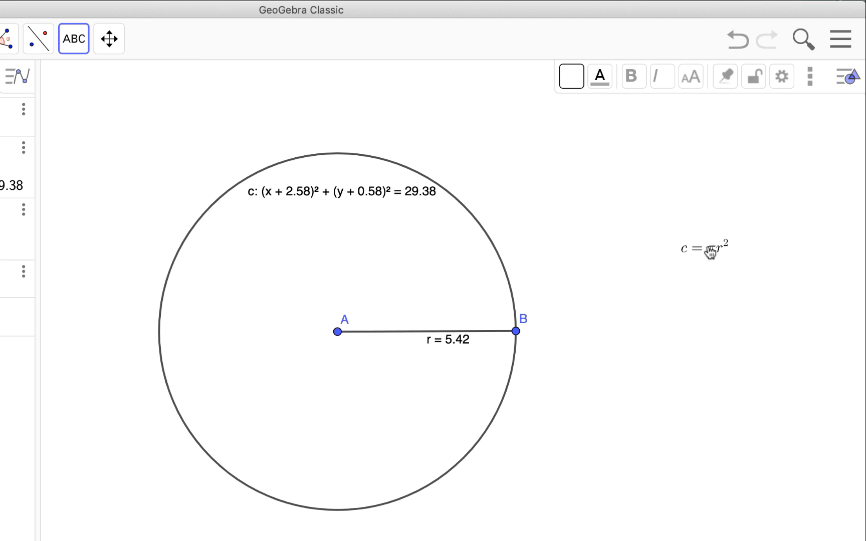
Enlarge the c = πr² formula's font size and dismiss the stray empty Text dialog
{"action": "right_click", "coordinate": [703, 247]}
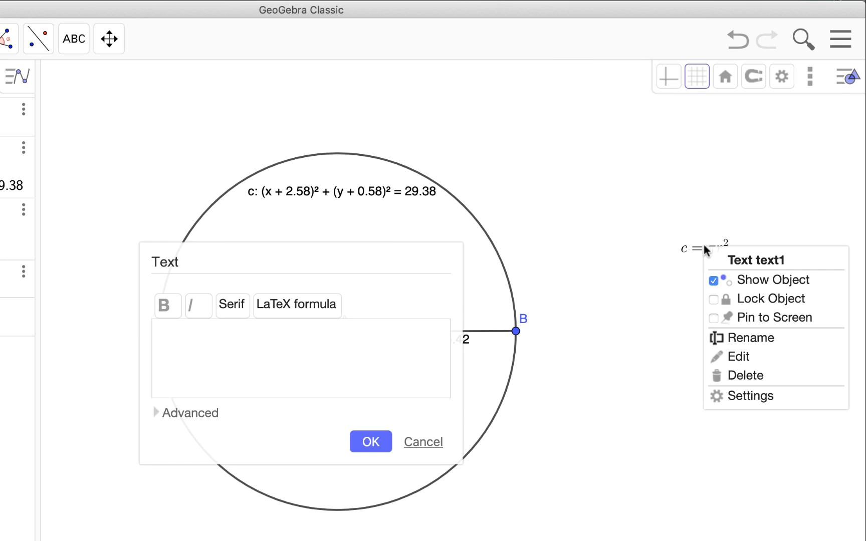
{"action": "left_click", "coordinate": [752, 396]}
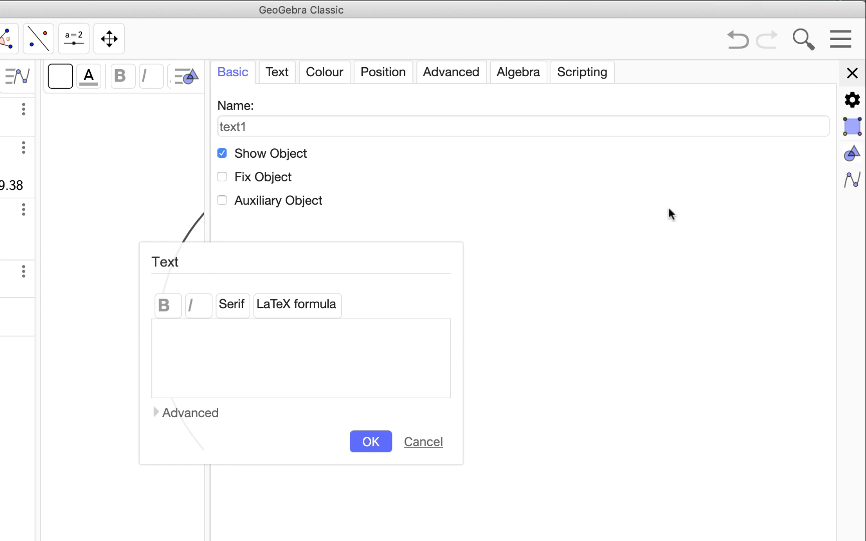
{"action": "left_click", "coordinate": [277, 71]}
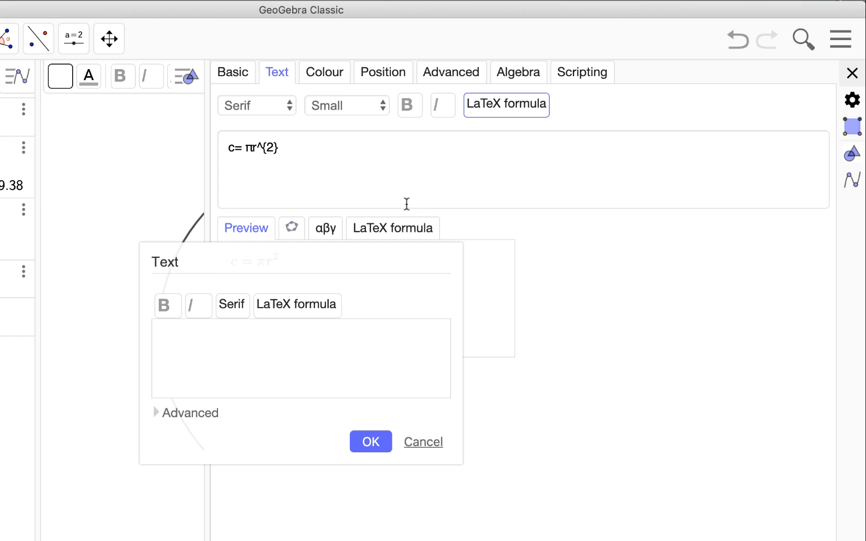
{"action": "left_click", "coordinate": [346, 105]}
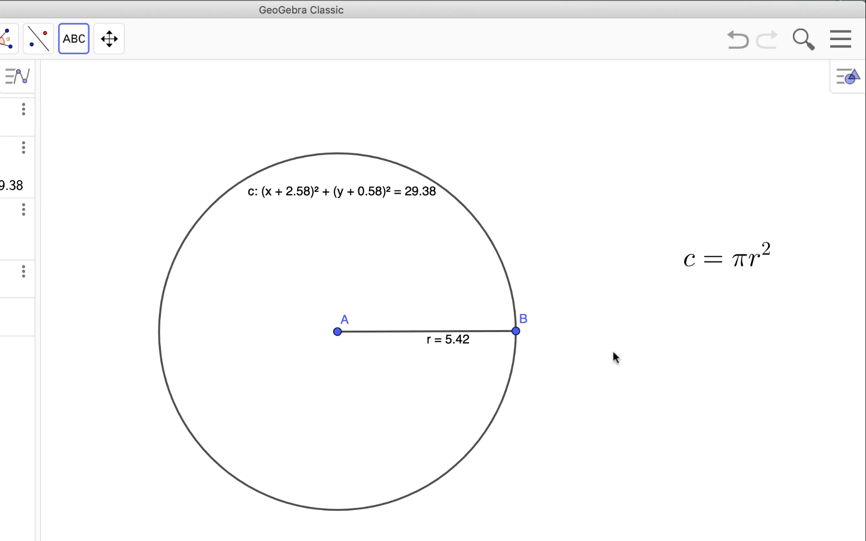
{"action": "left_click", "coordinate": [73, 38]}
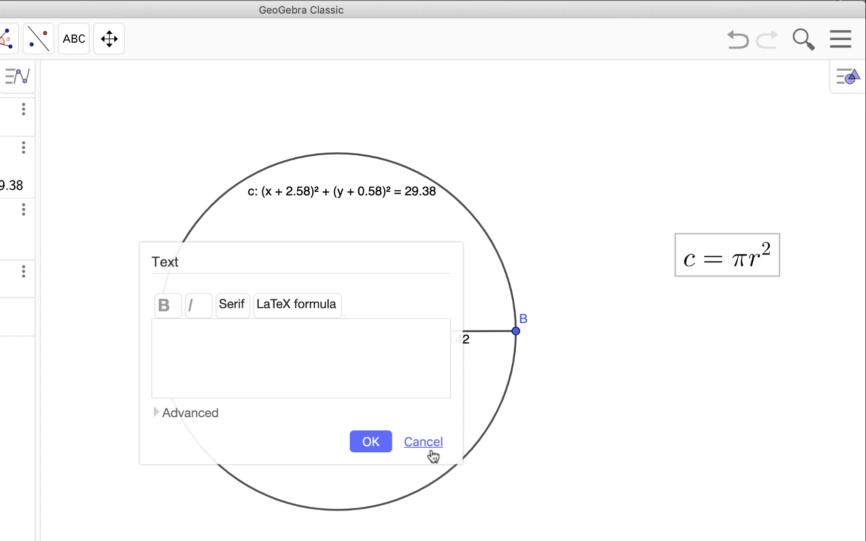
{"action": "left_click", "coordinate": [423, 442]}
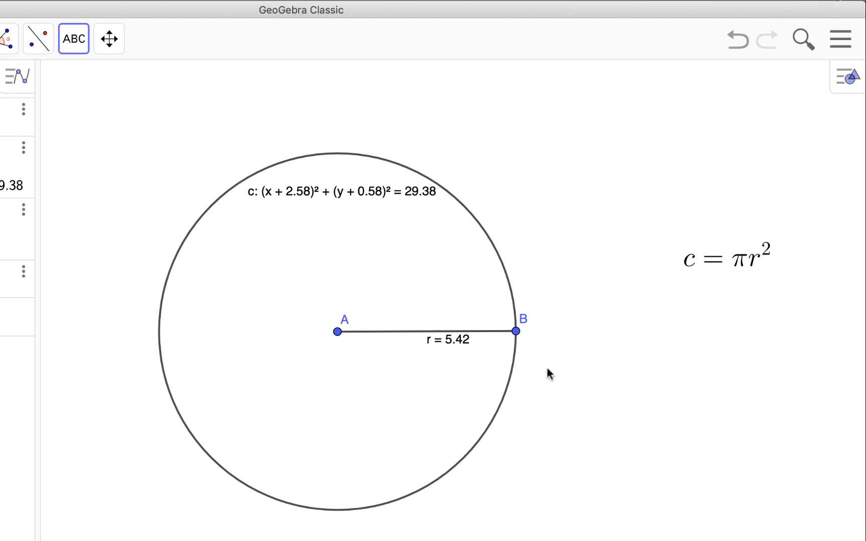
Enter the LaTeX source c= πr^{2} twice in a text entry, deleting two characters
{"action": "left_click", "coordinate": [74, 38]}
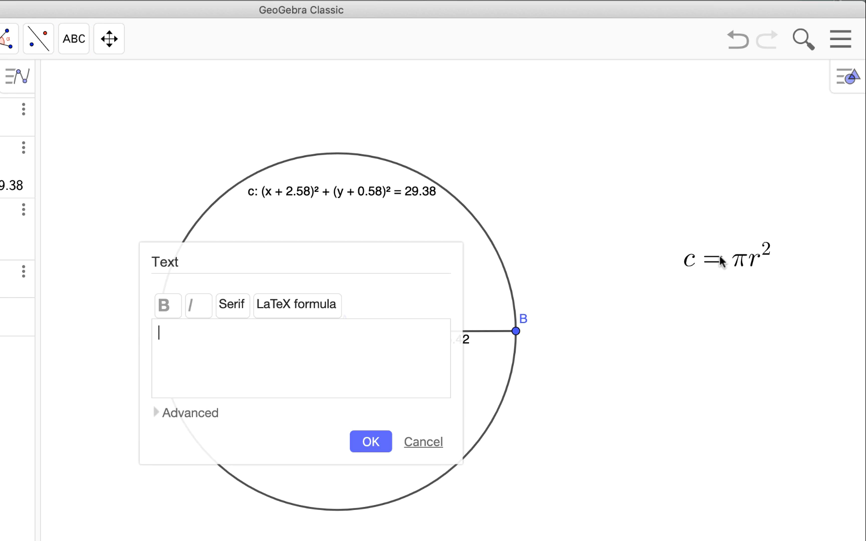
{"action": "left_click", "coordinate": [423, 442]}
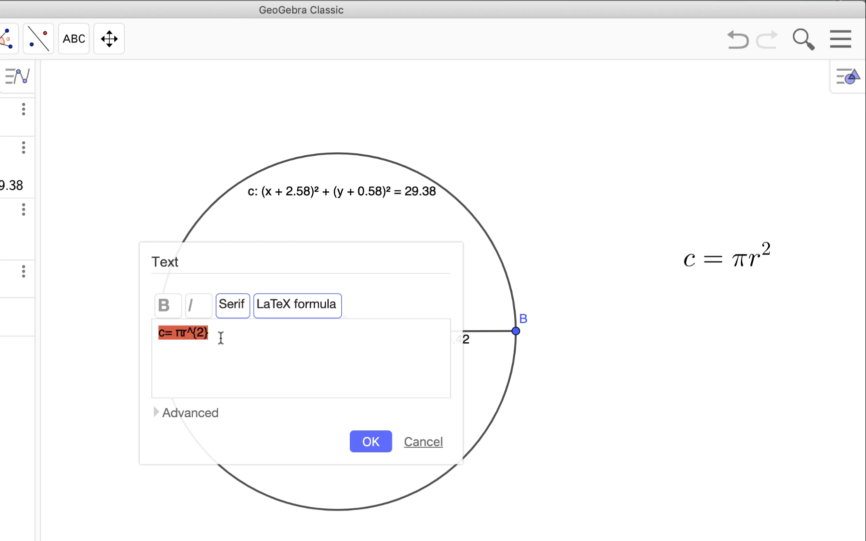
{"action": "type", "text": "c= πr^{2}"}
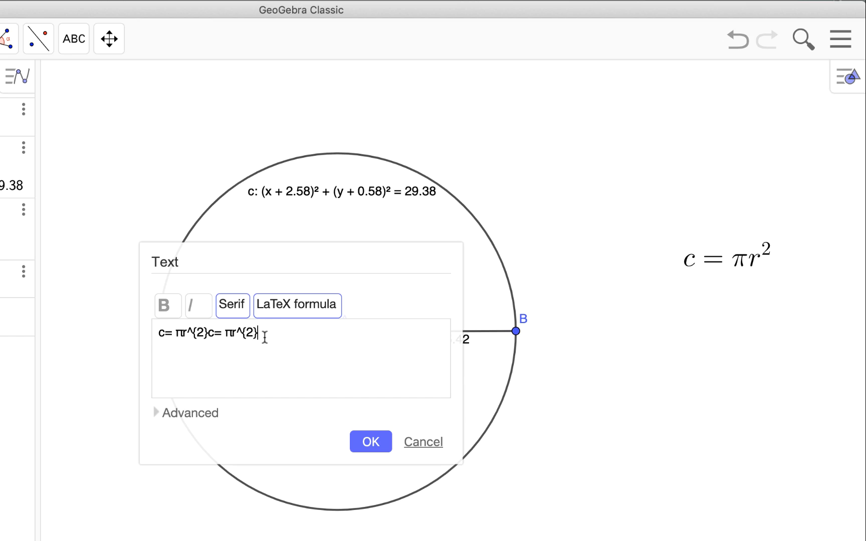
{"action": "type", "text": "c= πr^{2}"}
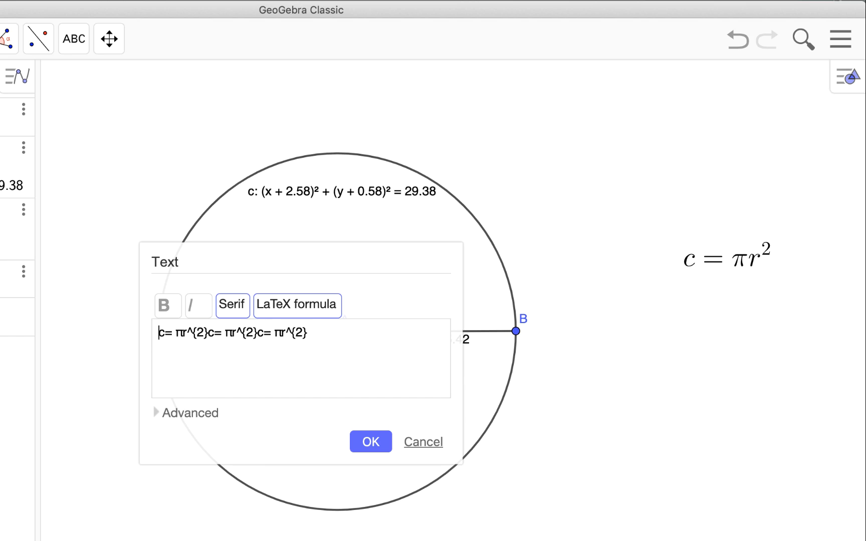
{"action": "key", "text": "backspace"}
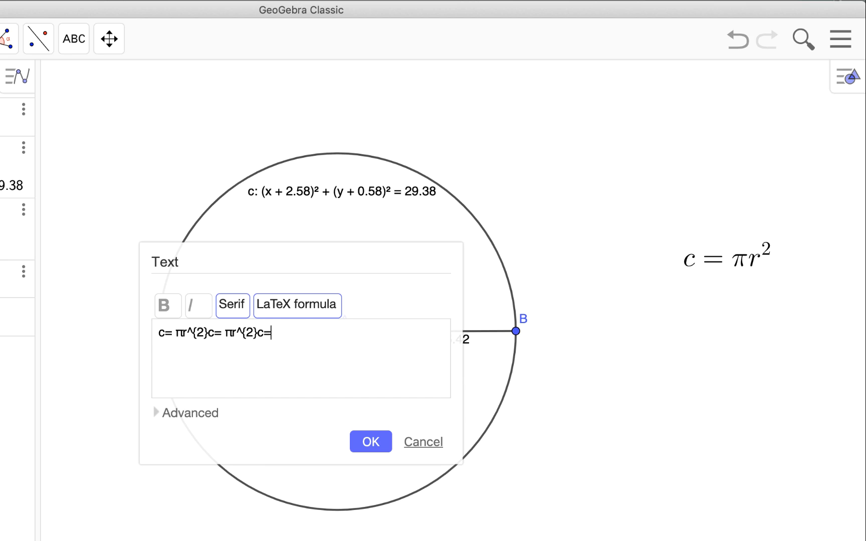
{"action": "key", "text": "Backspace"}
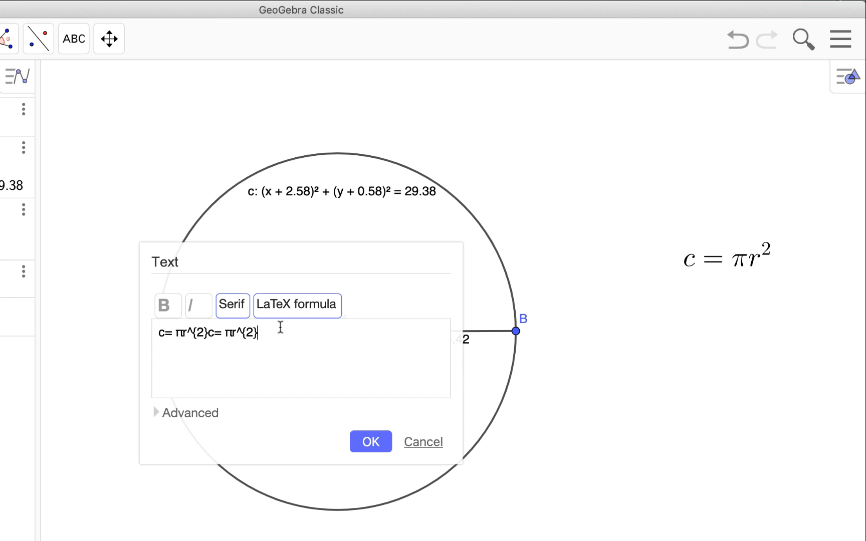
{"action": "mouse_move", "coordinate": [232, 337]}
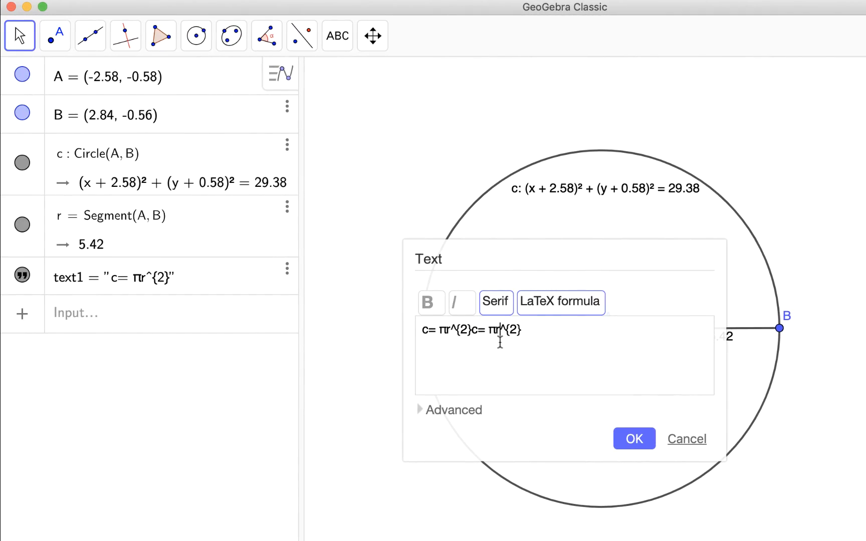
{"action": "mouse_move", "coordinate": [413, 426]}
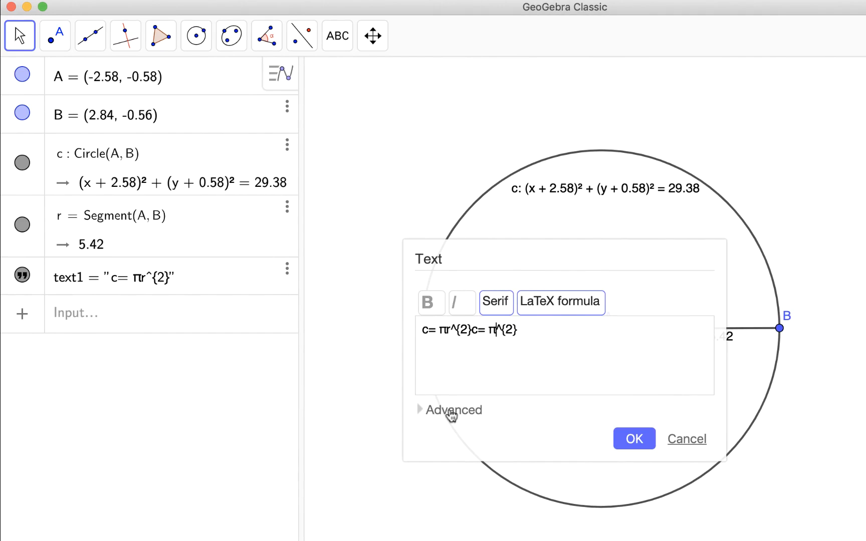
Embed the radius object r in the second formula, append c=, and preview
{"action": "left_click", "coordinate": [450, 410]}
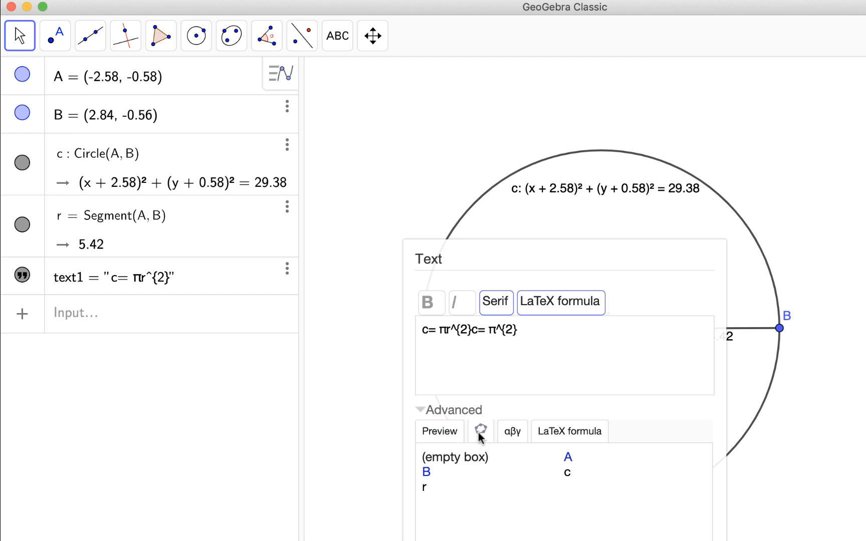
{"action": "mouse_move", "coordinate": [428, 493]}
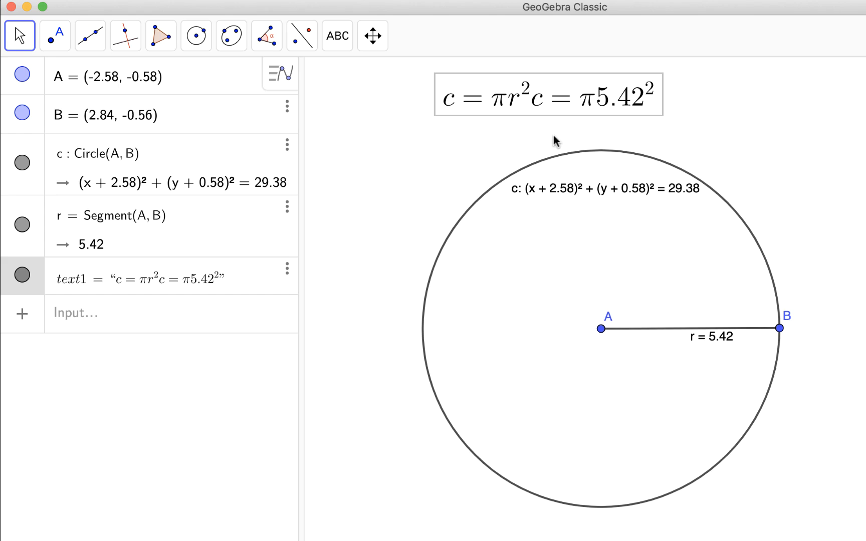
{"action": "mouse_move", "coordinate": [632, 108]}
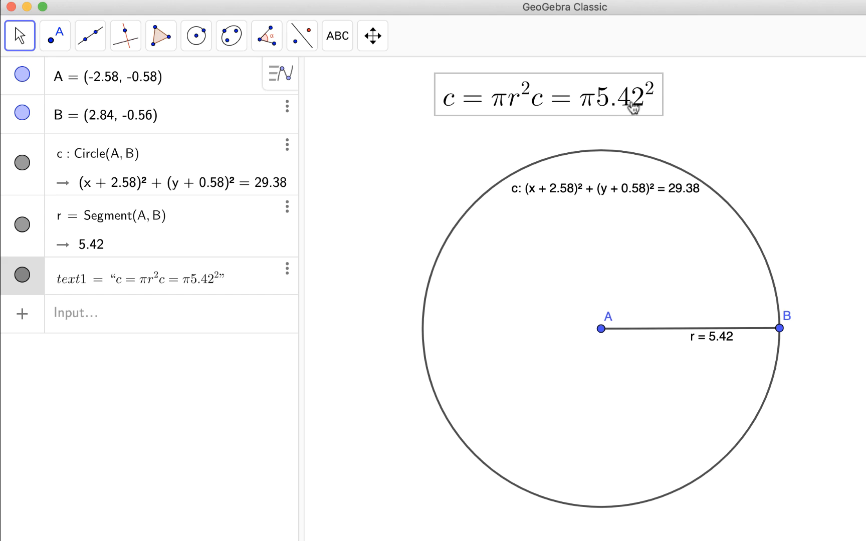
{"action": "mouse_move", "coordinate": [776, 309]}
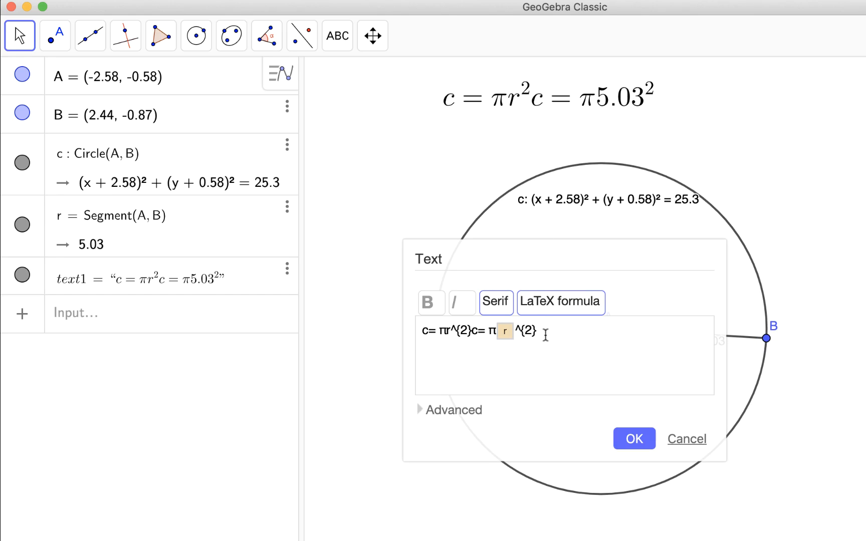
{"action": "mouse_move", "coordinate": [578, 331]}
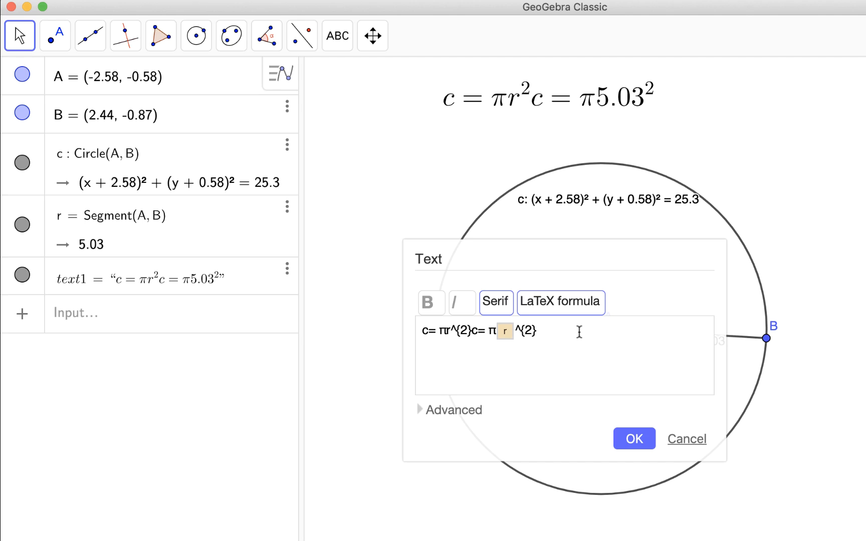
{"action": "type", "text": "c="}
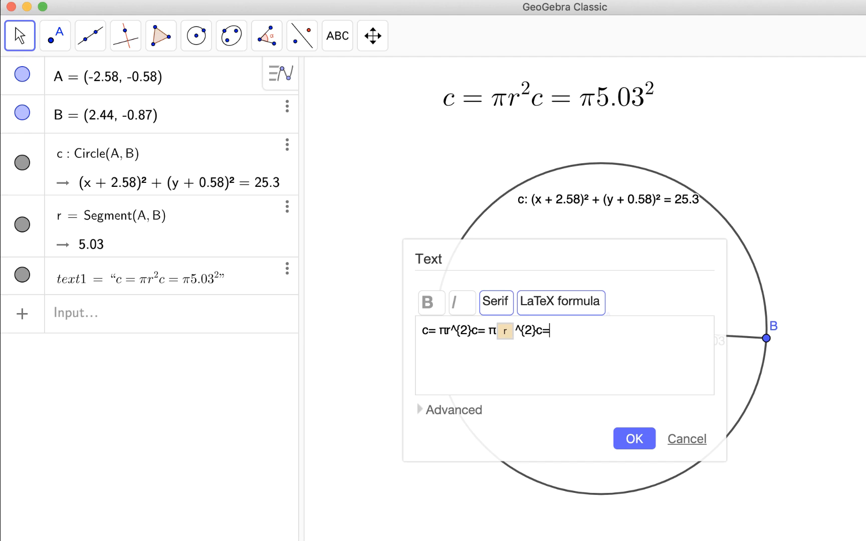
{"action": "left_click", "coordinate": [453, 410]}
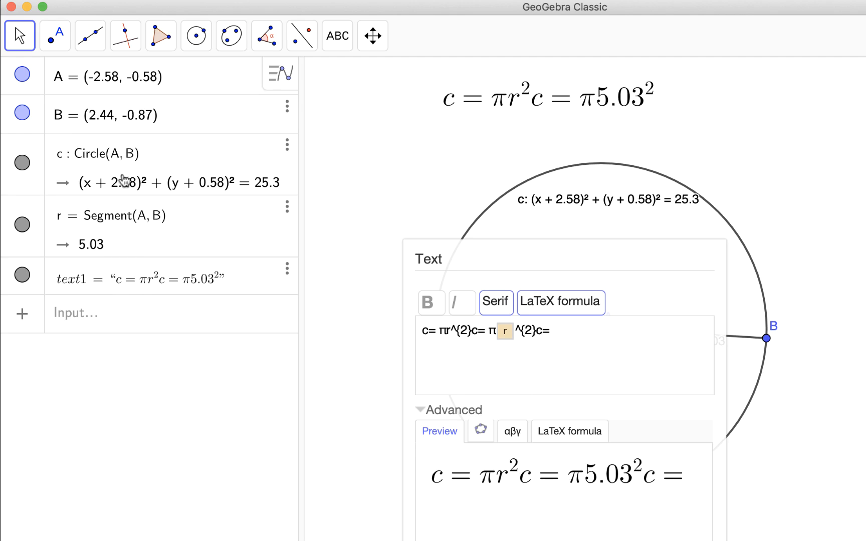
{"action": "mouse_move", "coordinate": [518, 513]}
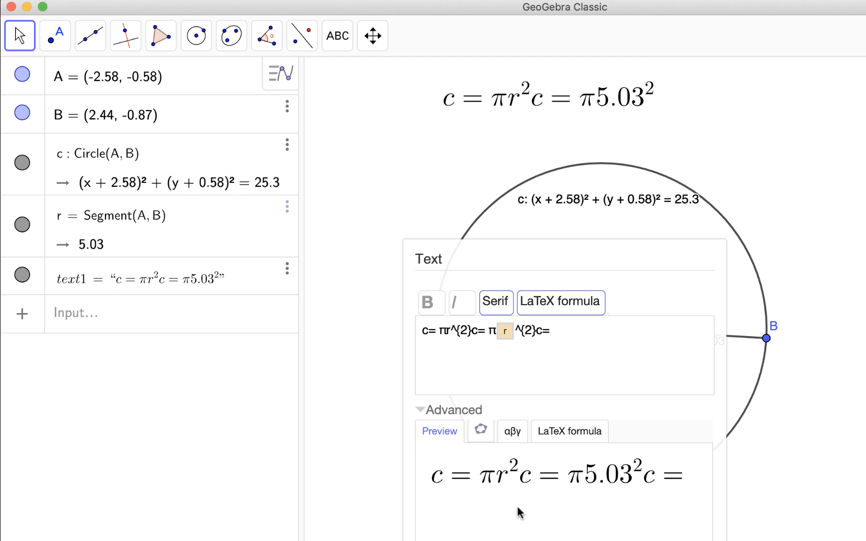
{"action": "mouse_move", "coordinate": [482, 432]}
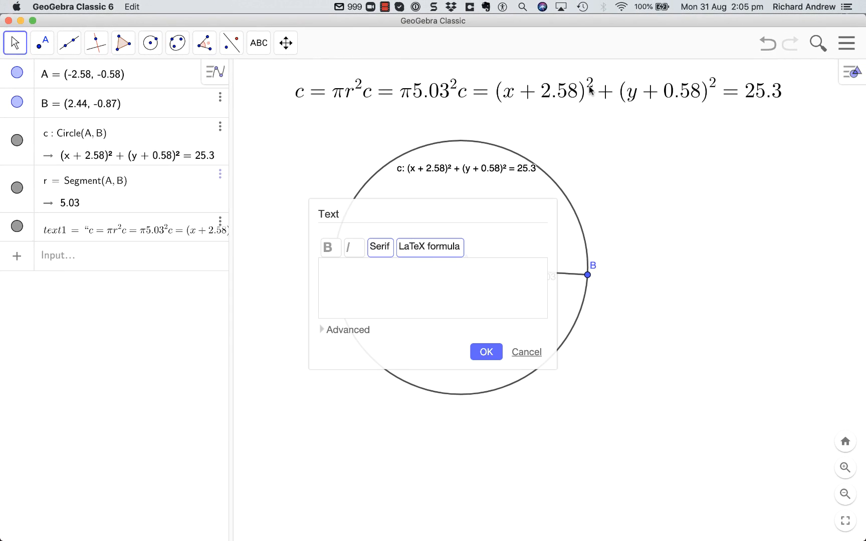
Insert circle object c at the end and wrap each of three lines in $ delimiters
{"action": "type", "text": "c= πr^{2}c= π r^{2}c= c"}
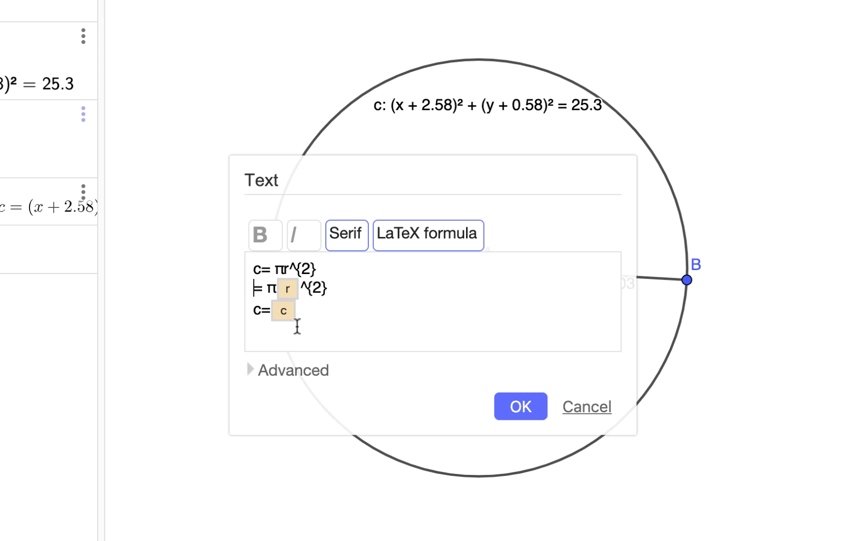
{"action": "mouse_move", "coordinate": [253, 295]}
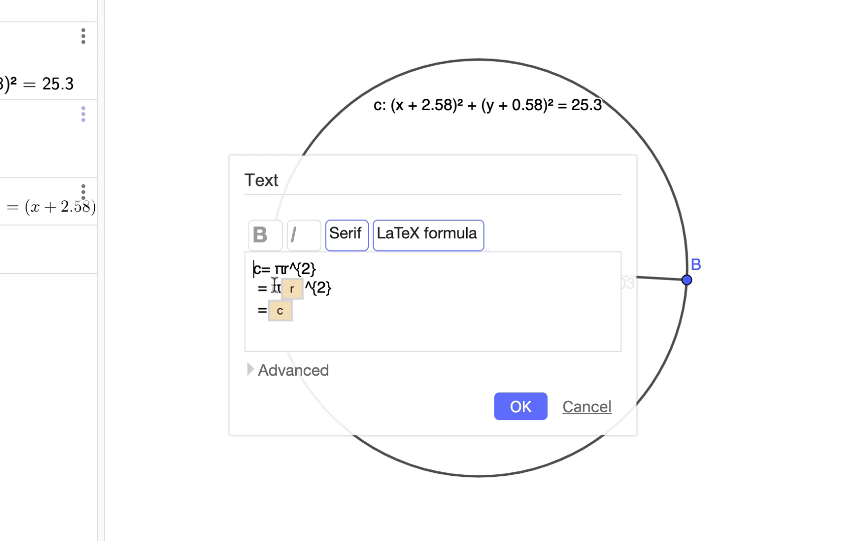
{"action": "type", "text": "$"}
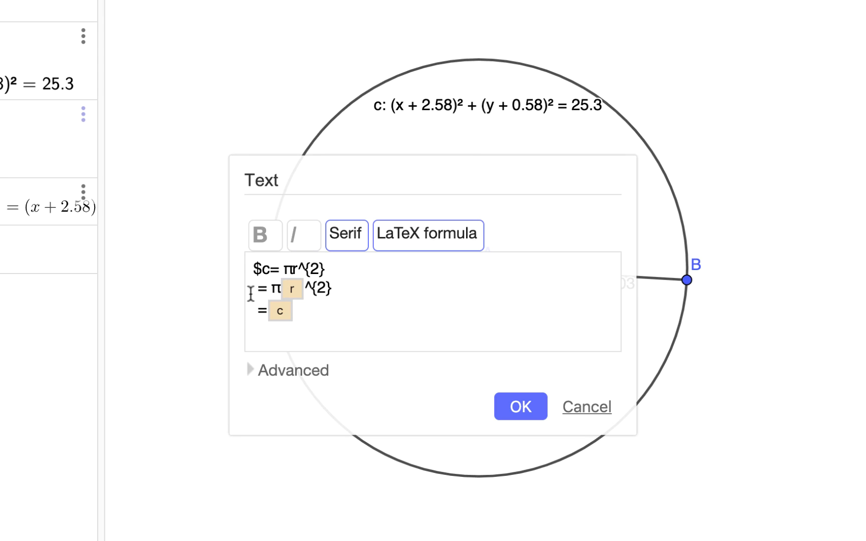
{"action": "type", "text": "$"}
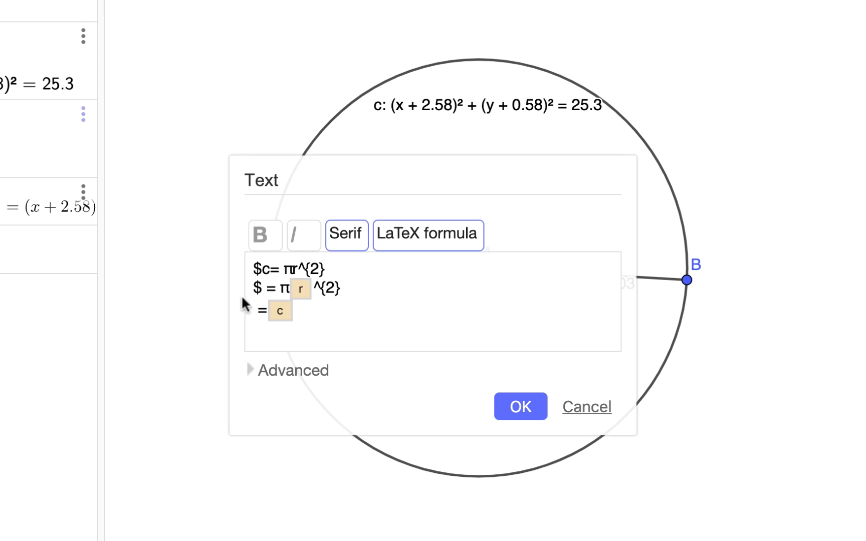
{"action": "type", "text": "$"}
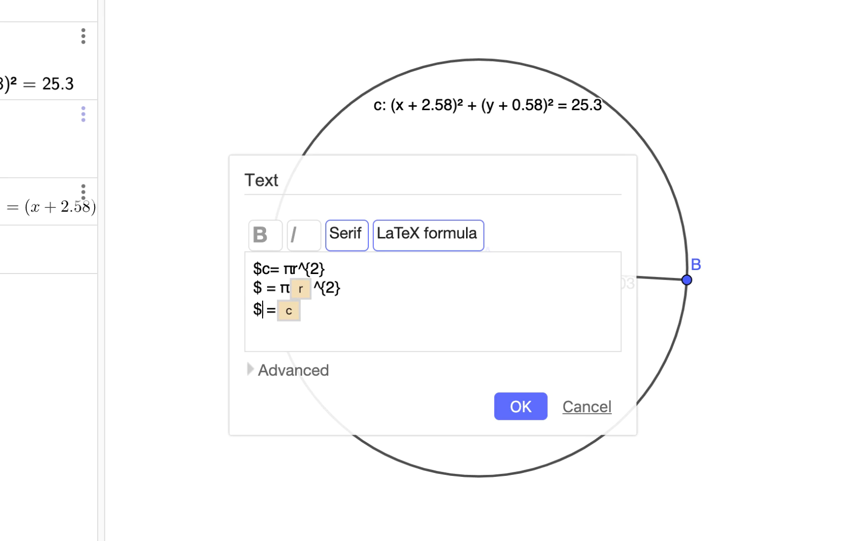
{"action": "left_click", "coordinate": [335, 272]}
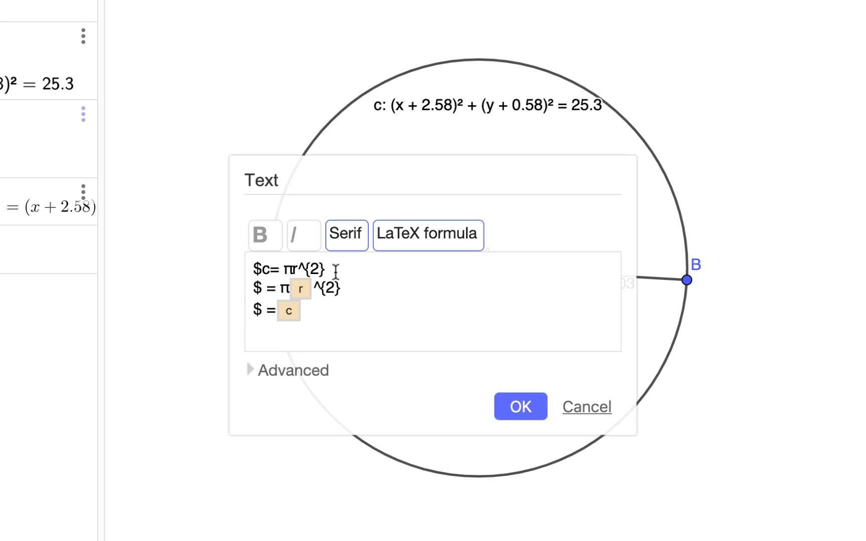
{"action": "type", "text": "$"}
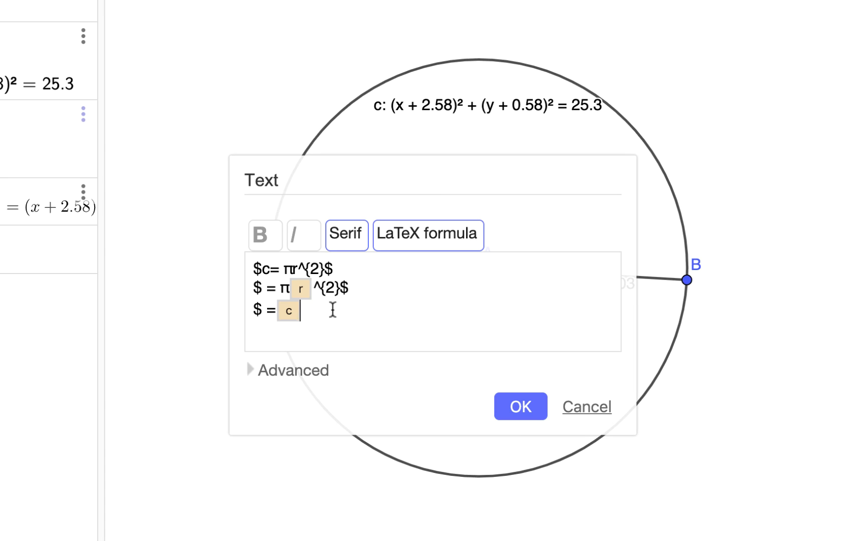
{"action": "left_click", "coordinate": [519, 407]}
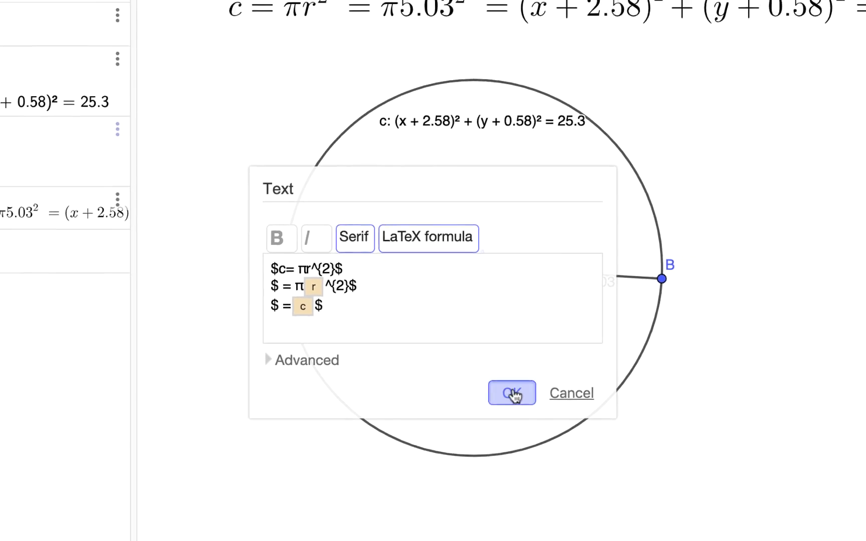
Apply the text so it stacks c = πr², = π5.03², and the circle's equation
{"action": "left_click", "coordinate": [510, 393]}
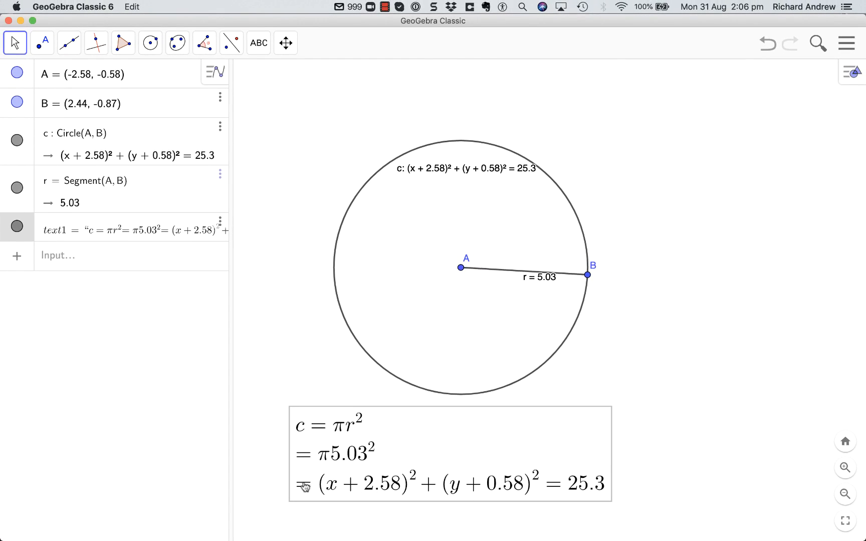
{"action": "mouse_move", "coordinate": [529, 494]}
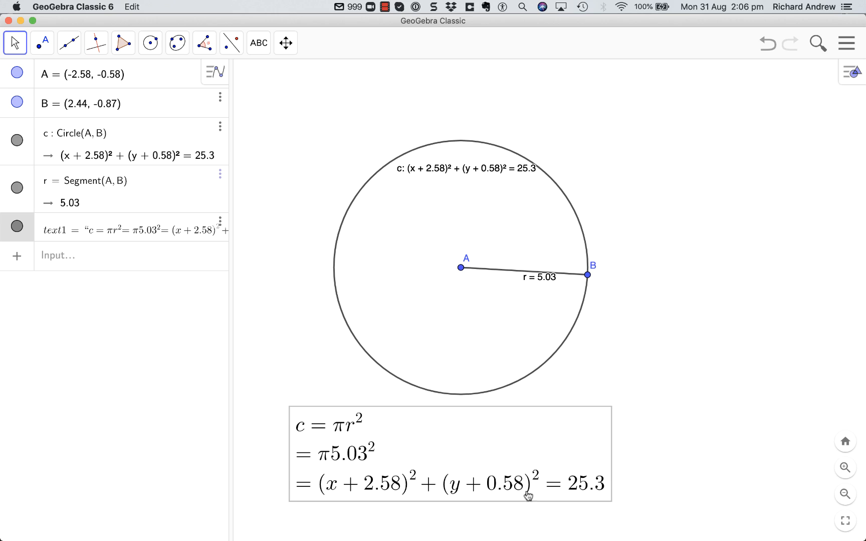
{"action": "mouse_move", "coordinate": [511, 492]}
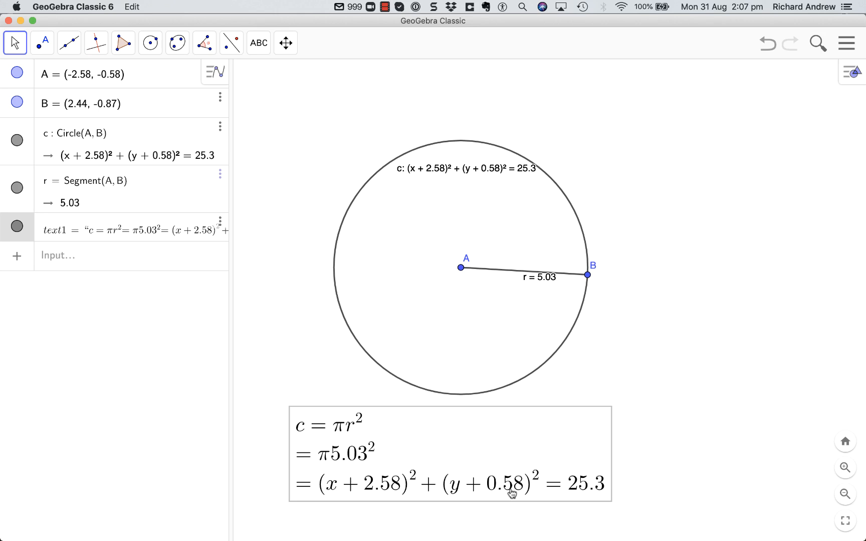
{"action": "mouse_move", "coordinate": [417, 464]}
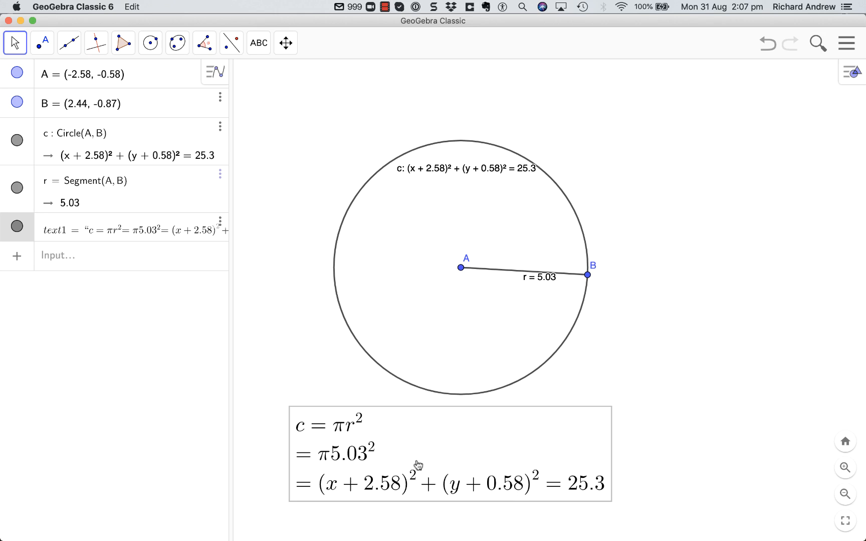
{"action": "mouse_move", "coordinate": [498, 422]}
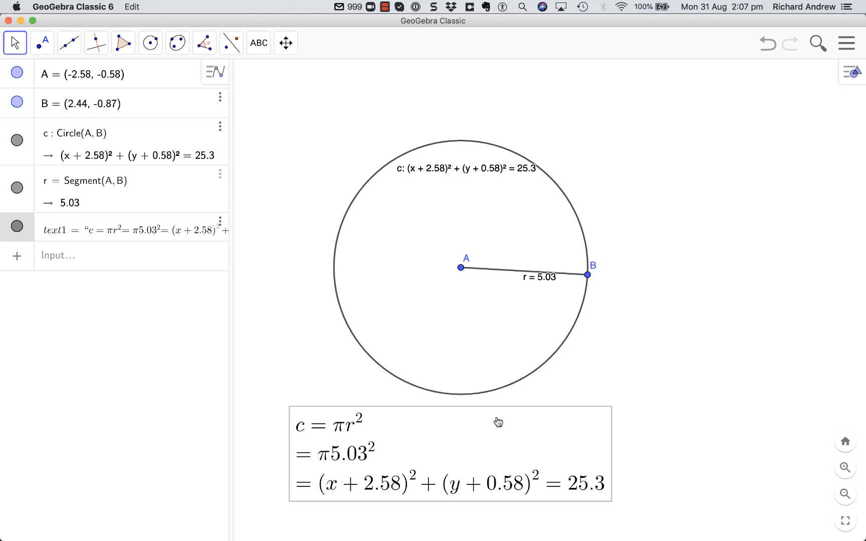
{"action": "mouse_move", "coordinate": [306, 459]}
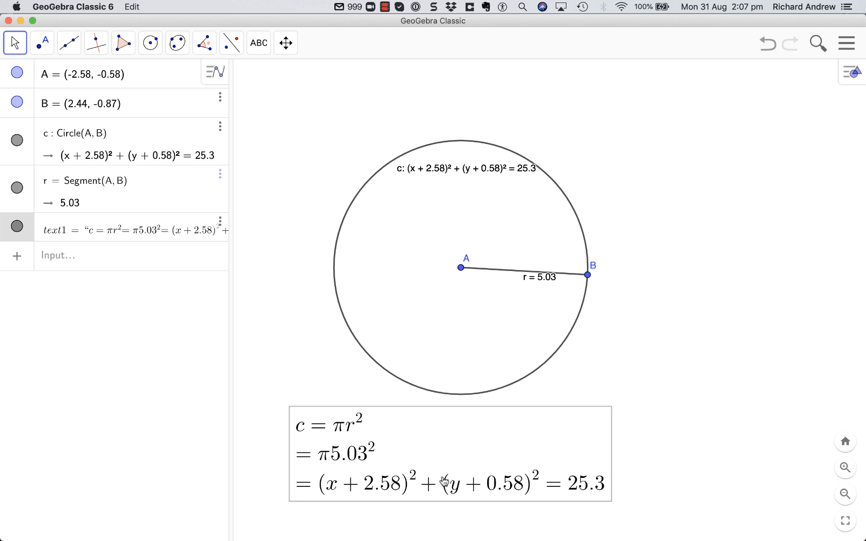
{"action": "mouse_move", "coordinate": [590, 172]}
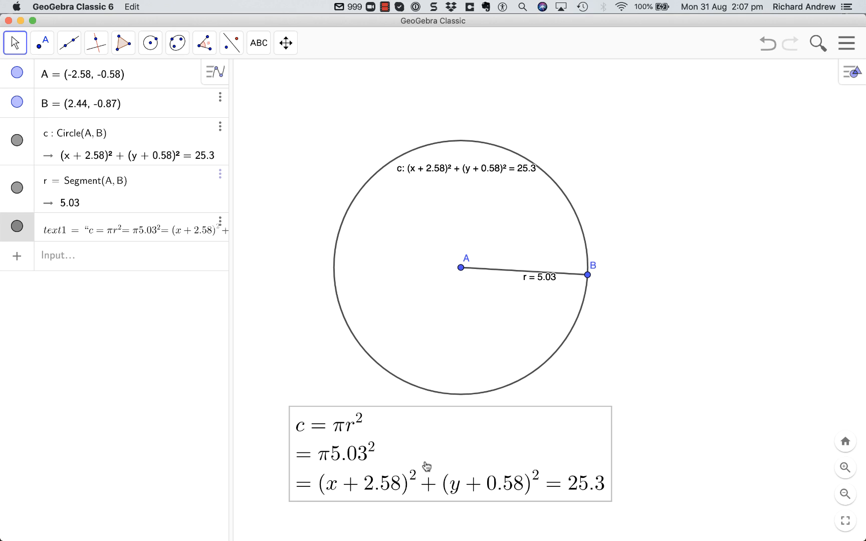
{"action": "mouse_move", "coordinate": [686, 91]}
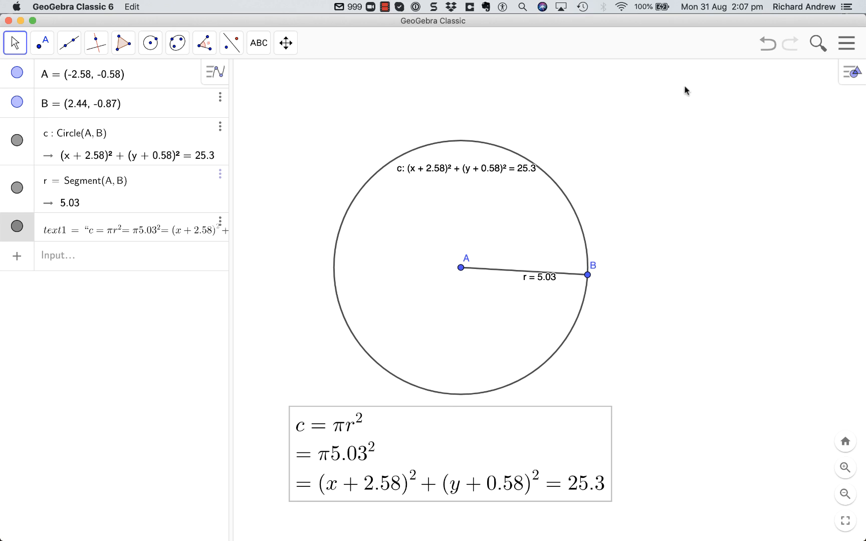
{"action": "mouse_move", "coordinate": [620, 268]}
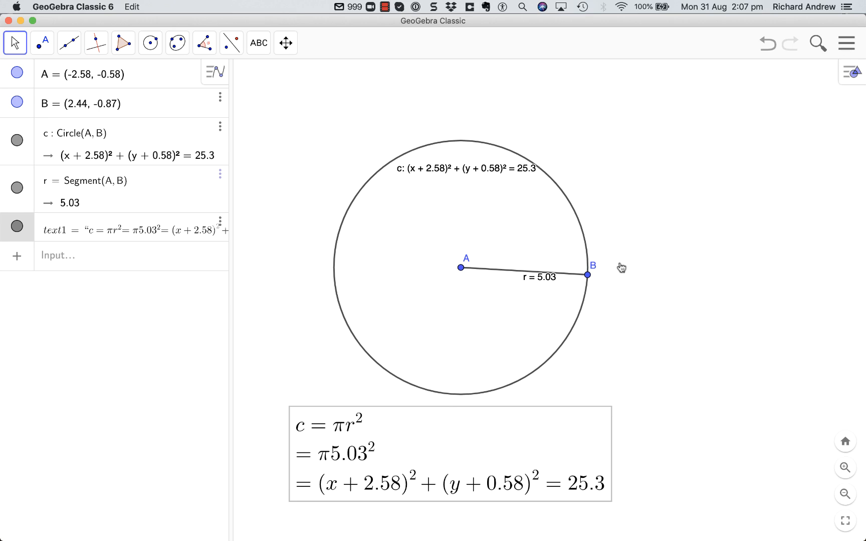
{"action": "mouse_move", "coordinate": [650, 226]}
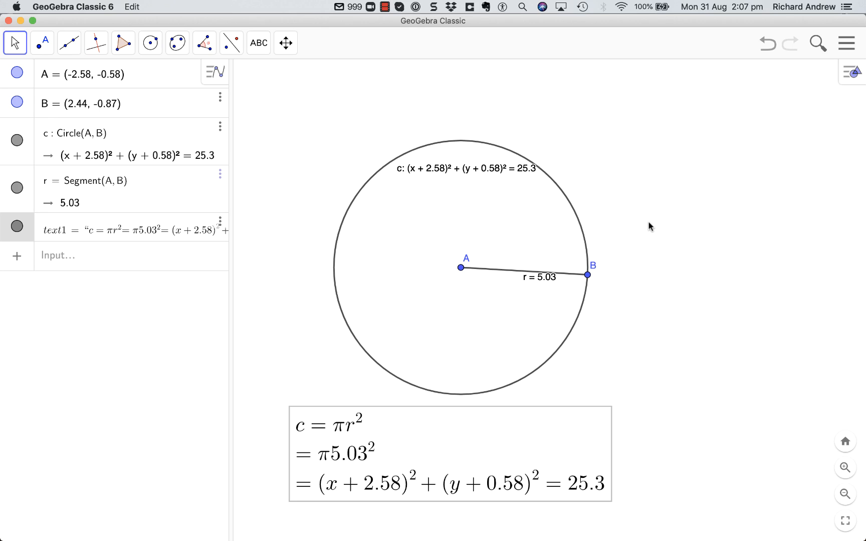
{"action": "mouse_move", "coordinate": [635, 227]}
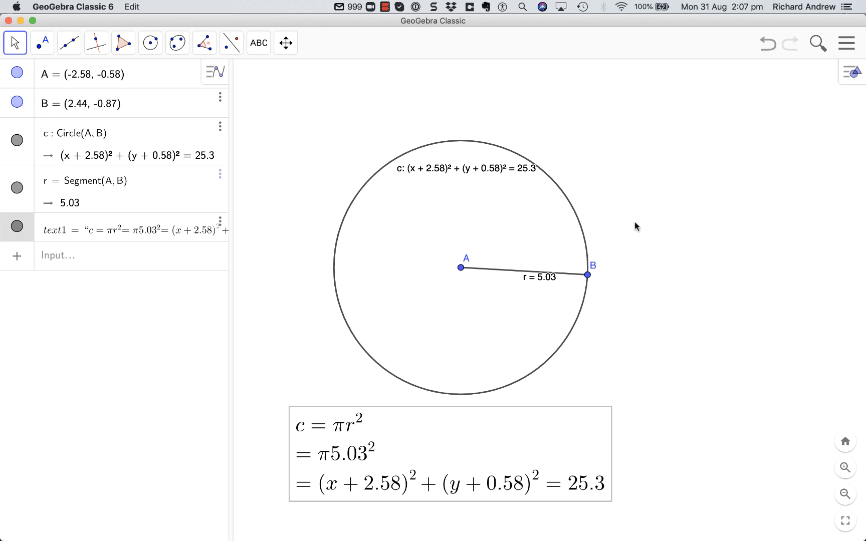
{"action": "mouse_move", "coordinate": [395, 130]}
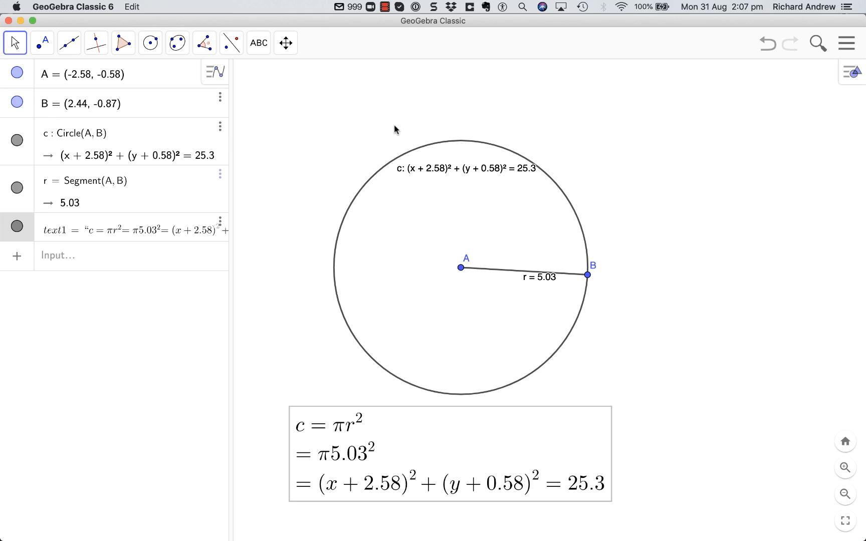
{"action": "mouse_move", "coordinate": [384, 77]}
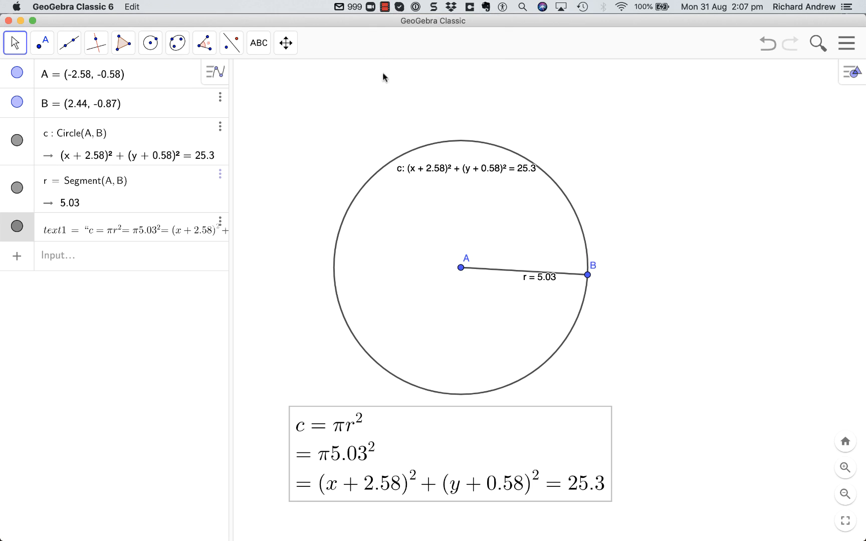